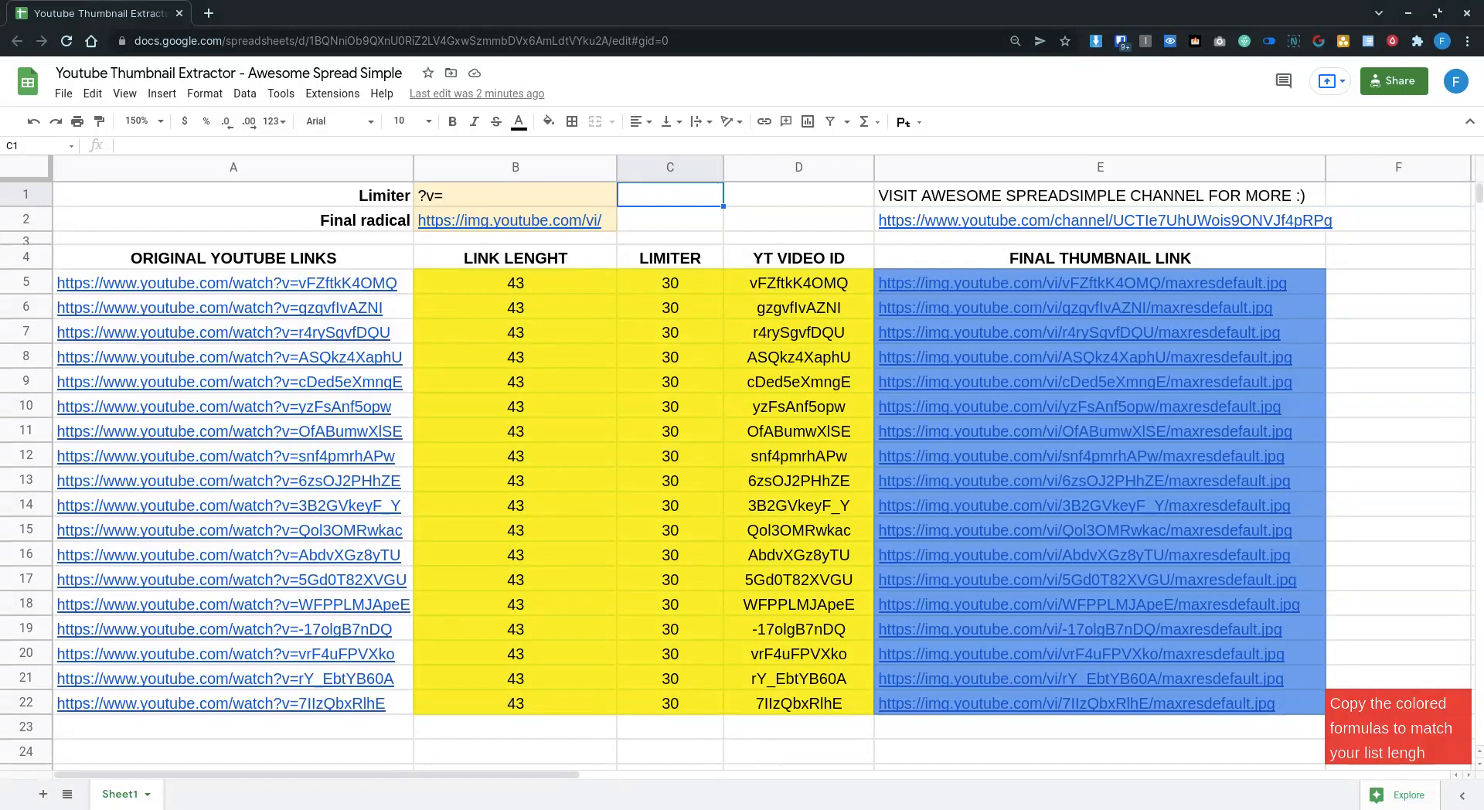
{"action": "mouse_move", "coordinate": [747, 428]}
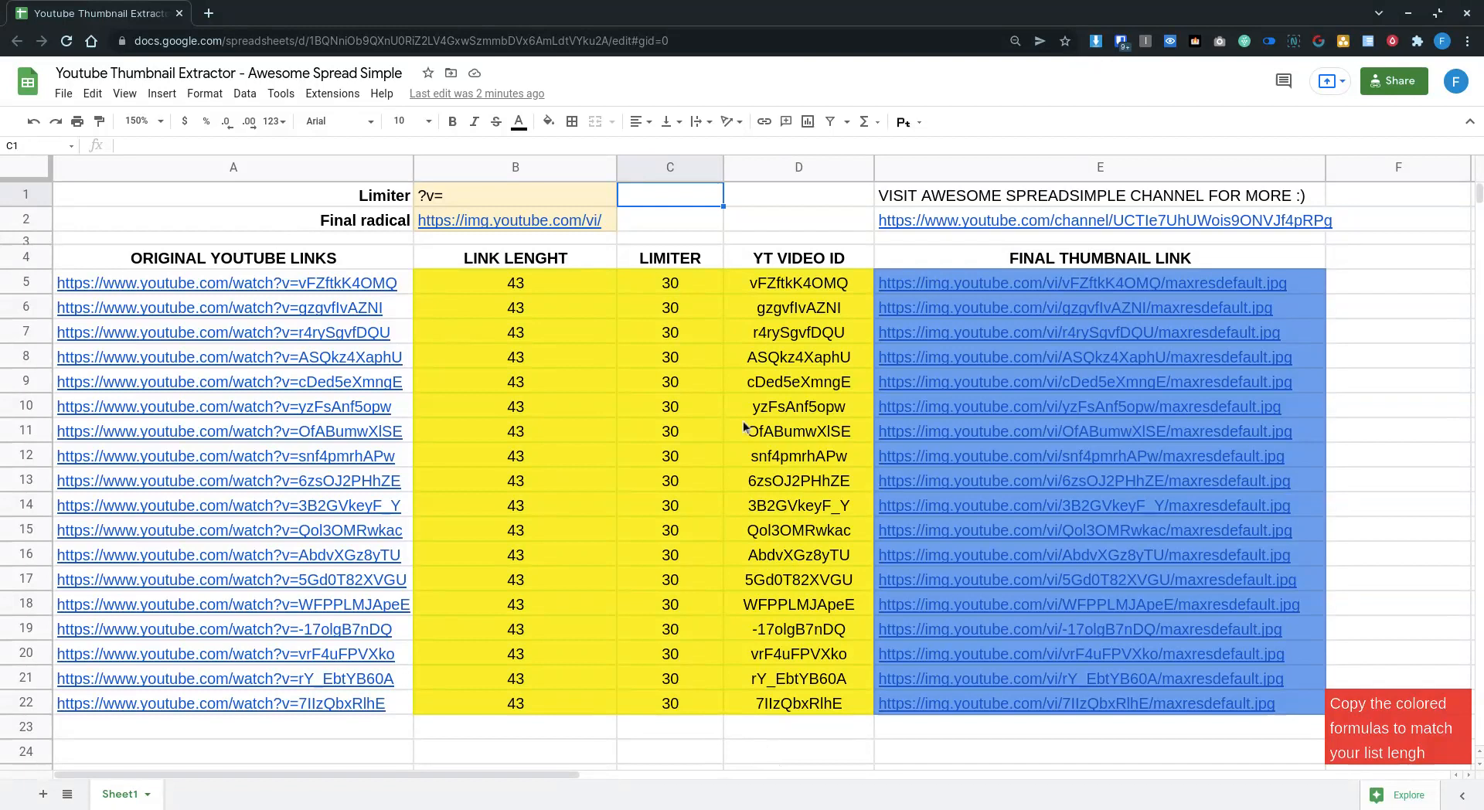
{"action": "mouse_move", "coordinate": [303, 261]}
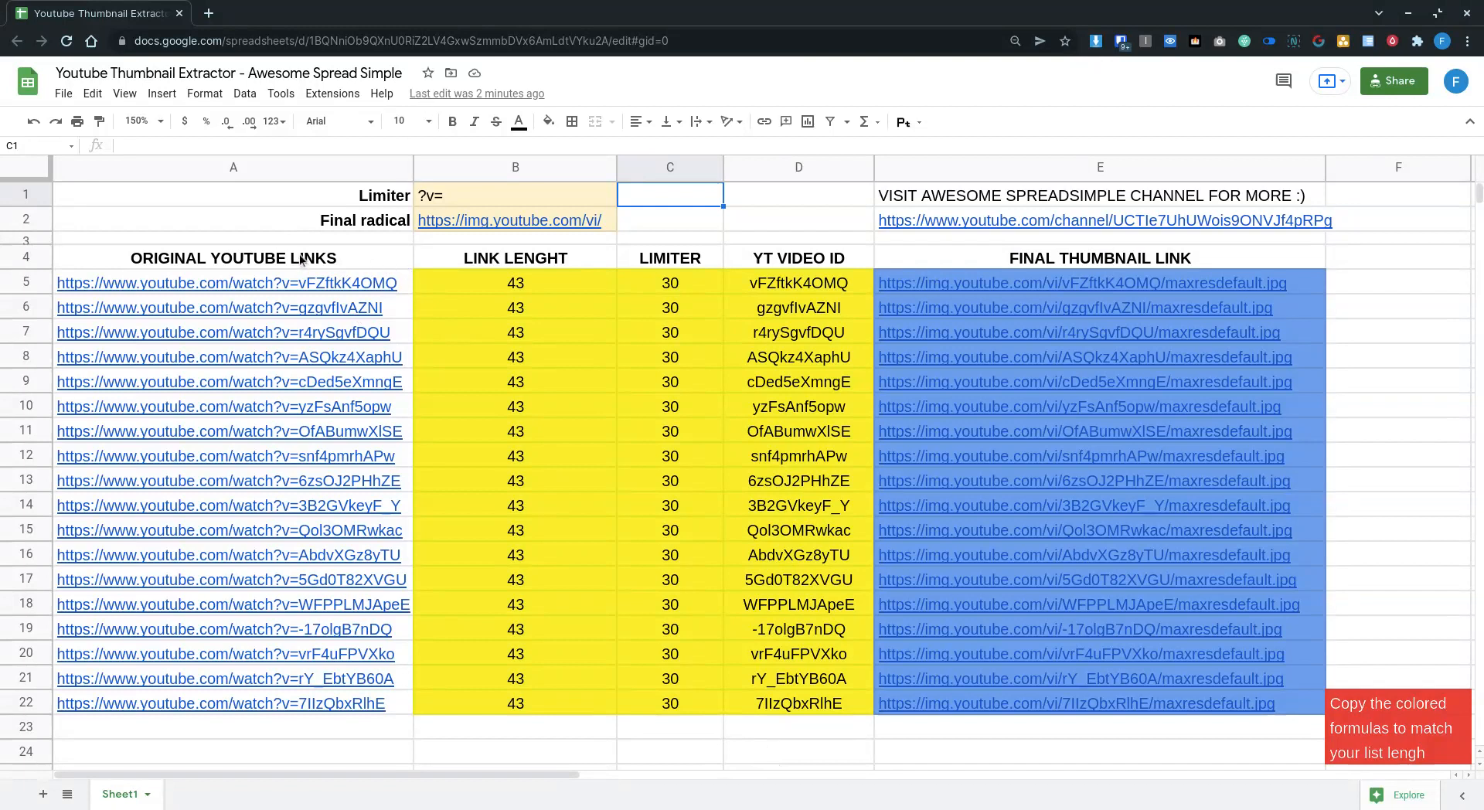
{"action": "mouse_move", "coordinate": [373, 266]}
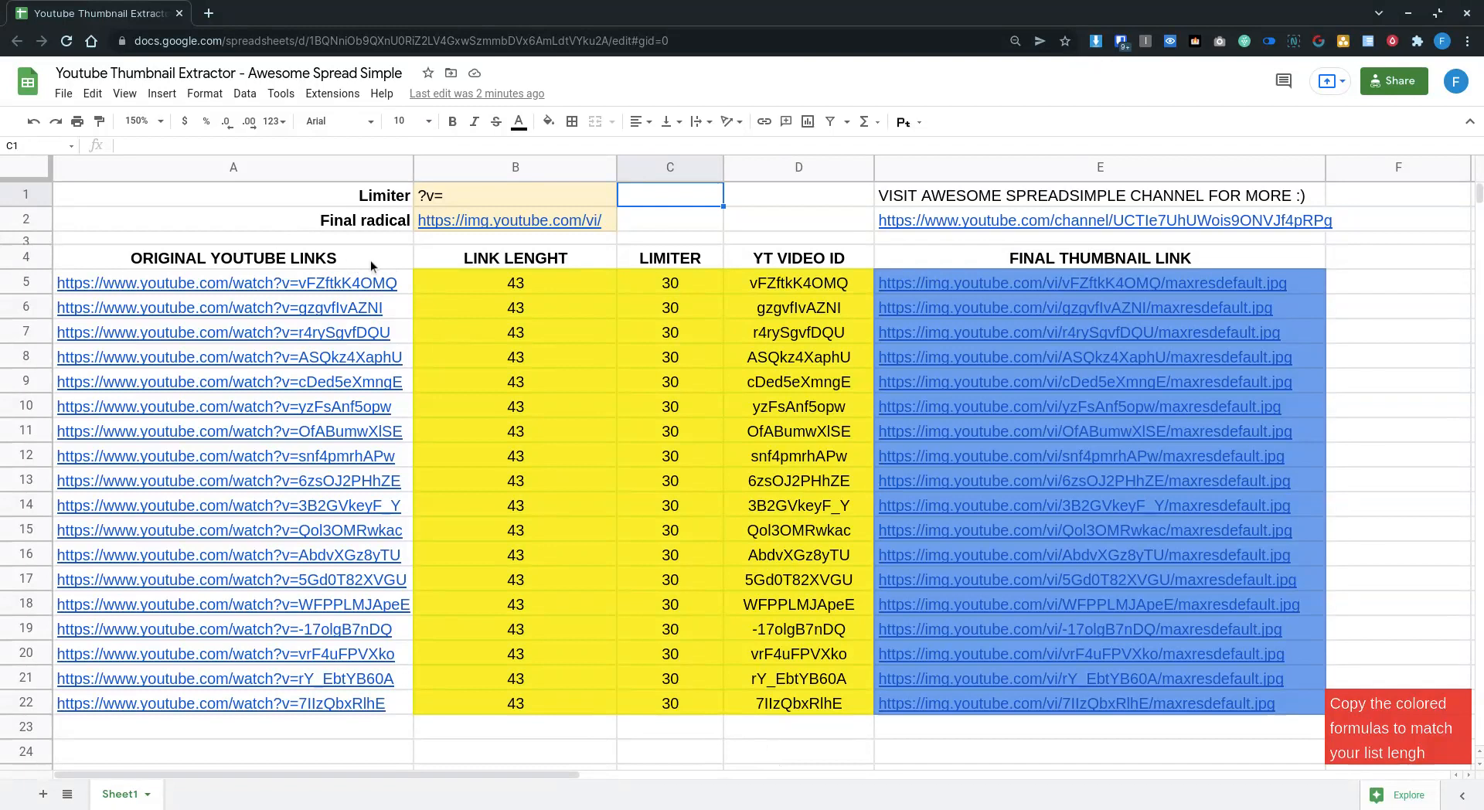
{"action": "mouse_move", "coordinate": [482, 249]}
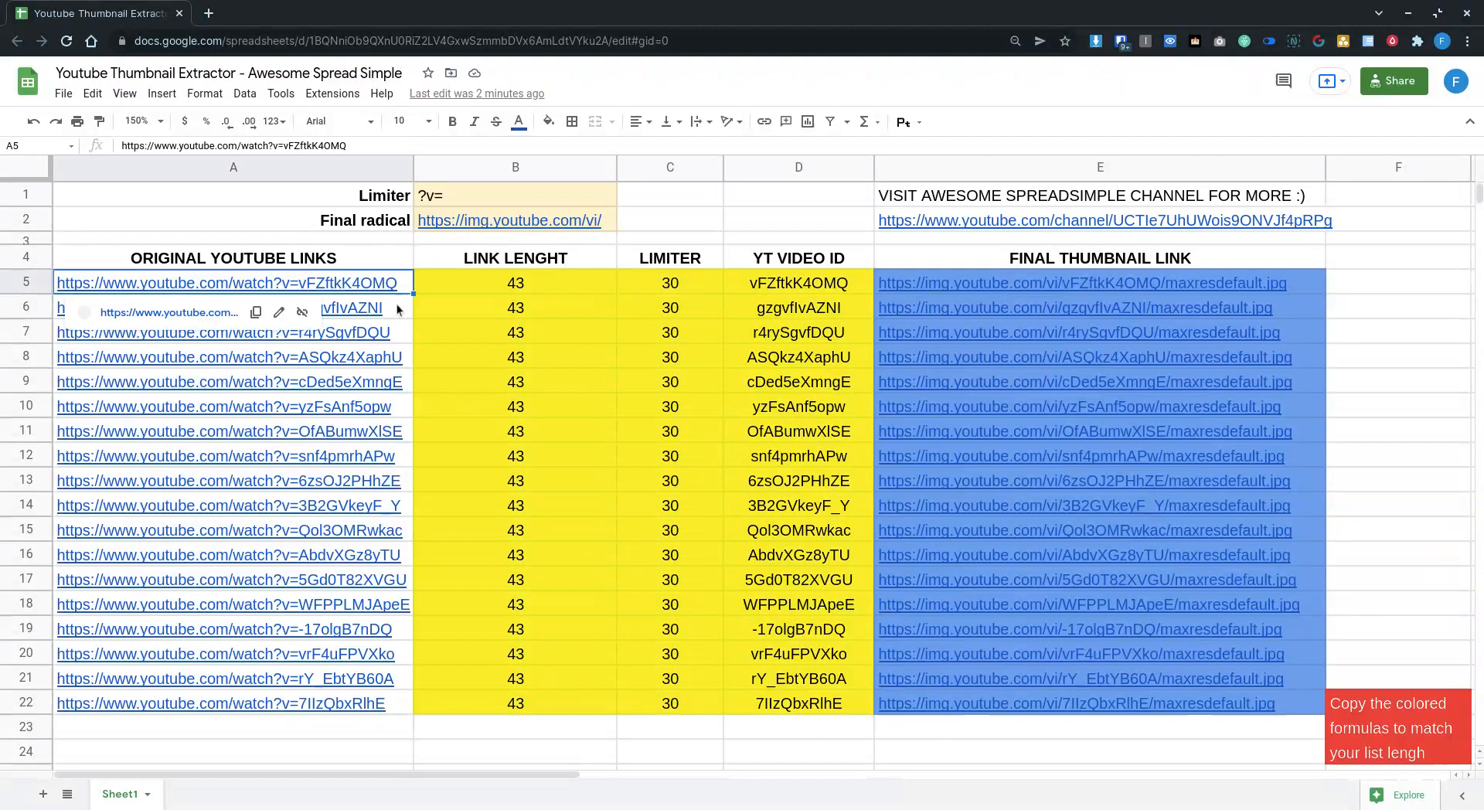
{"action": "mouse_move", "coordinate": [327, 615]}
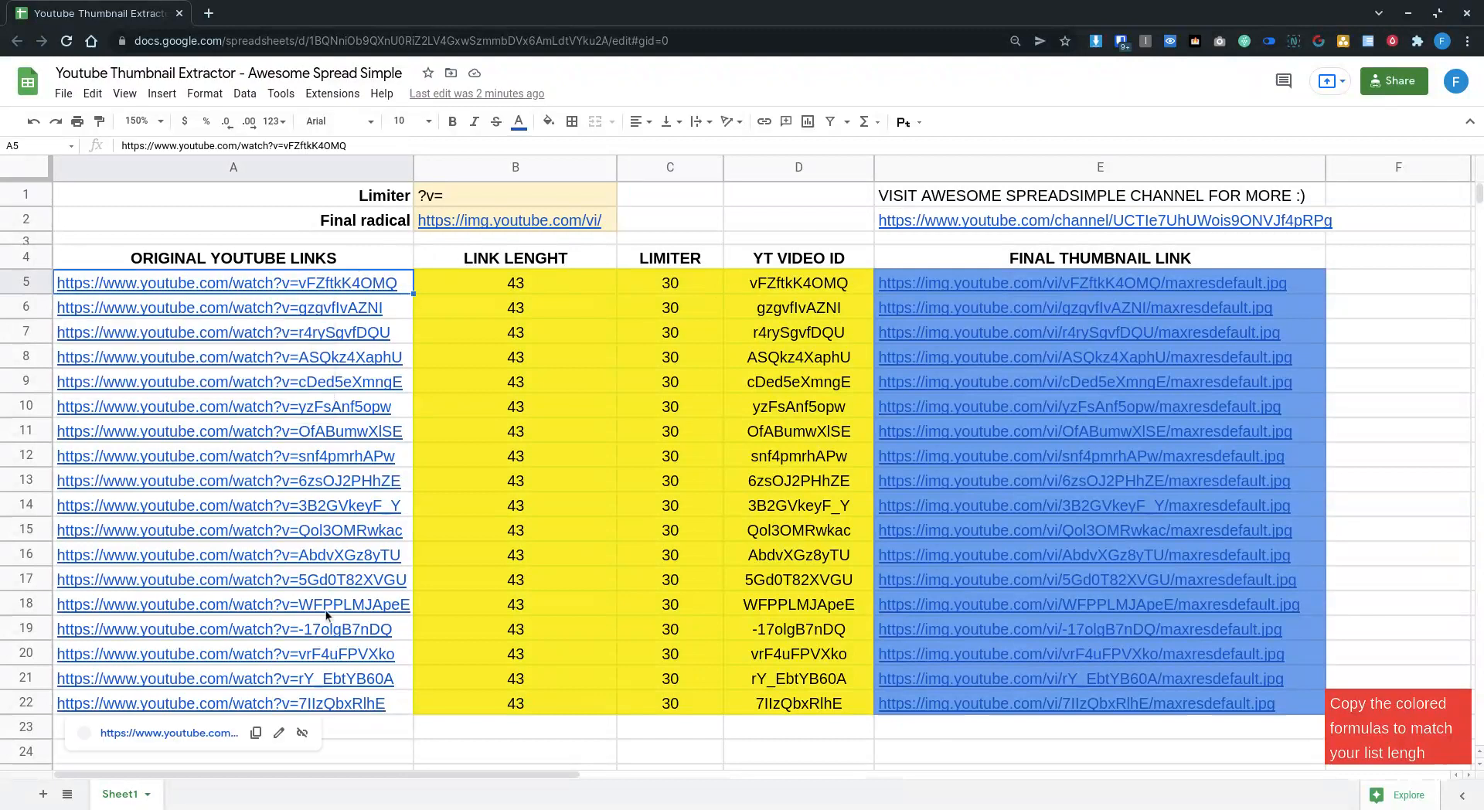
{"action": "mouse_move", "coordinate": [303, 283]}
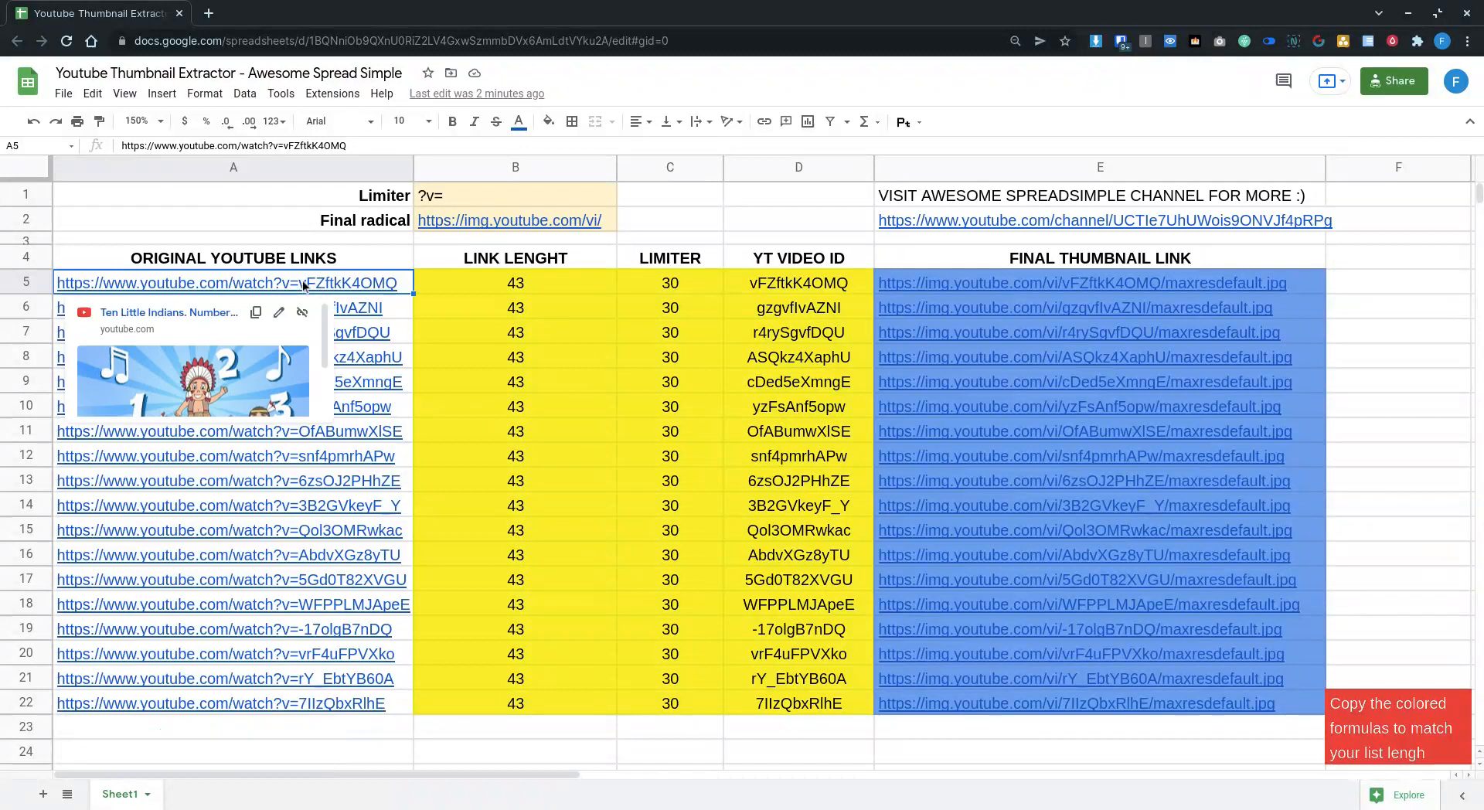
{"action": "mouse_move", "coordinate": [391, 307]}
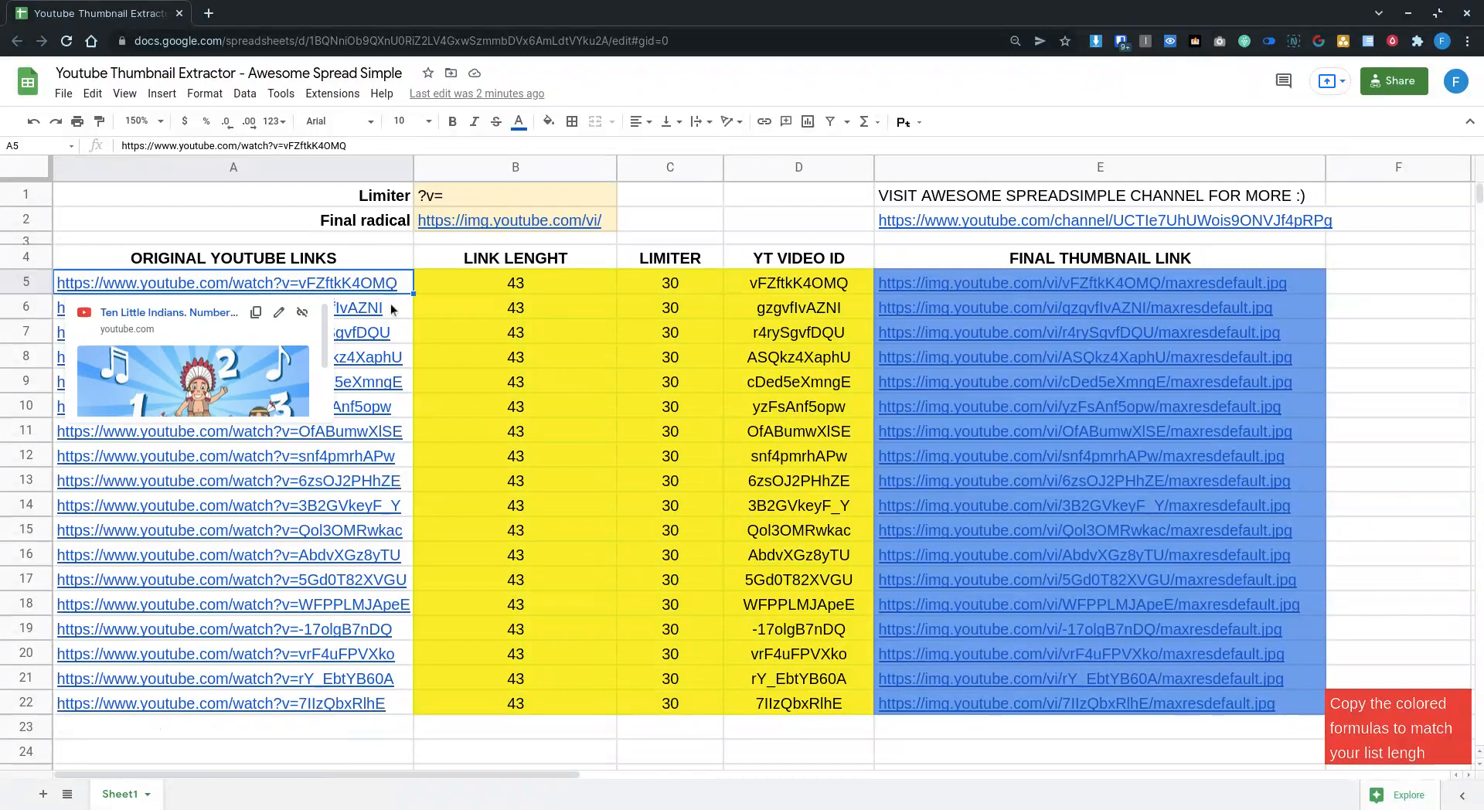
Step: Review the row 7 link and the row 5 link-length and limiter formulas
{"action": "left_click", "coordinate": [219, 307]}
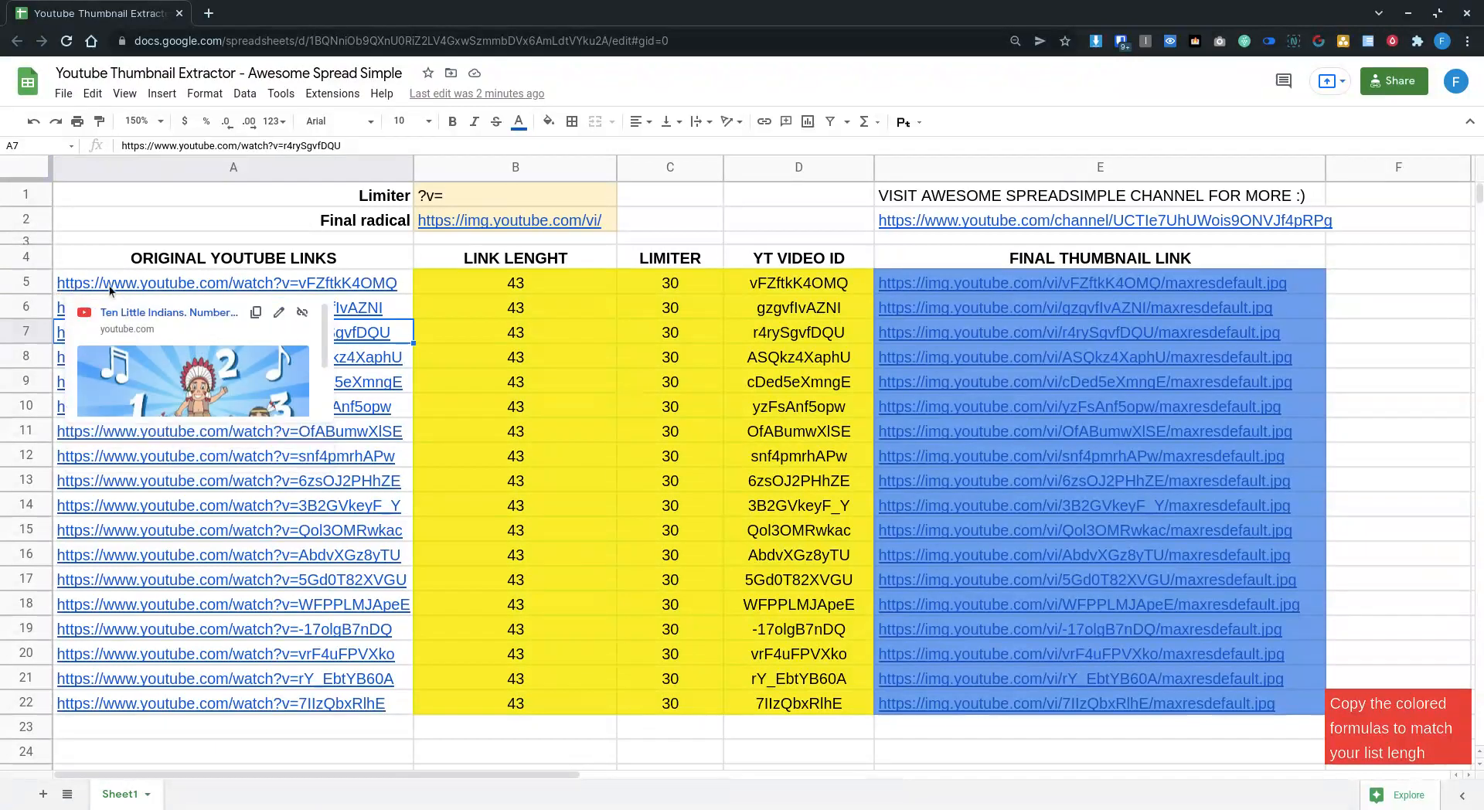
{"action": "mouse_move", "coordinate": [155, 289]}
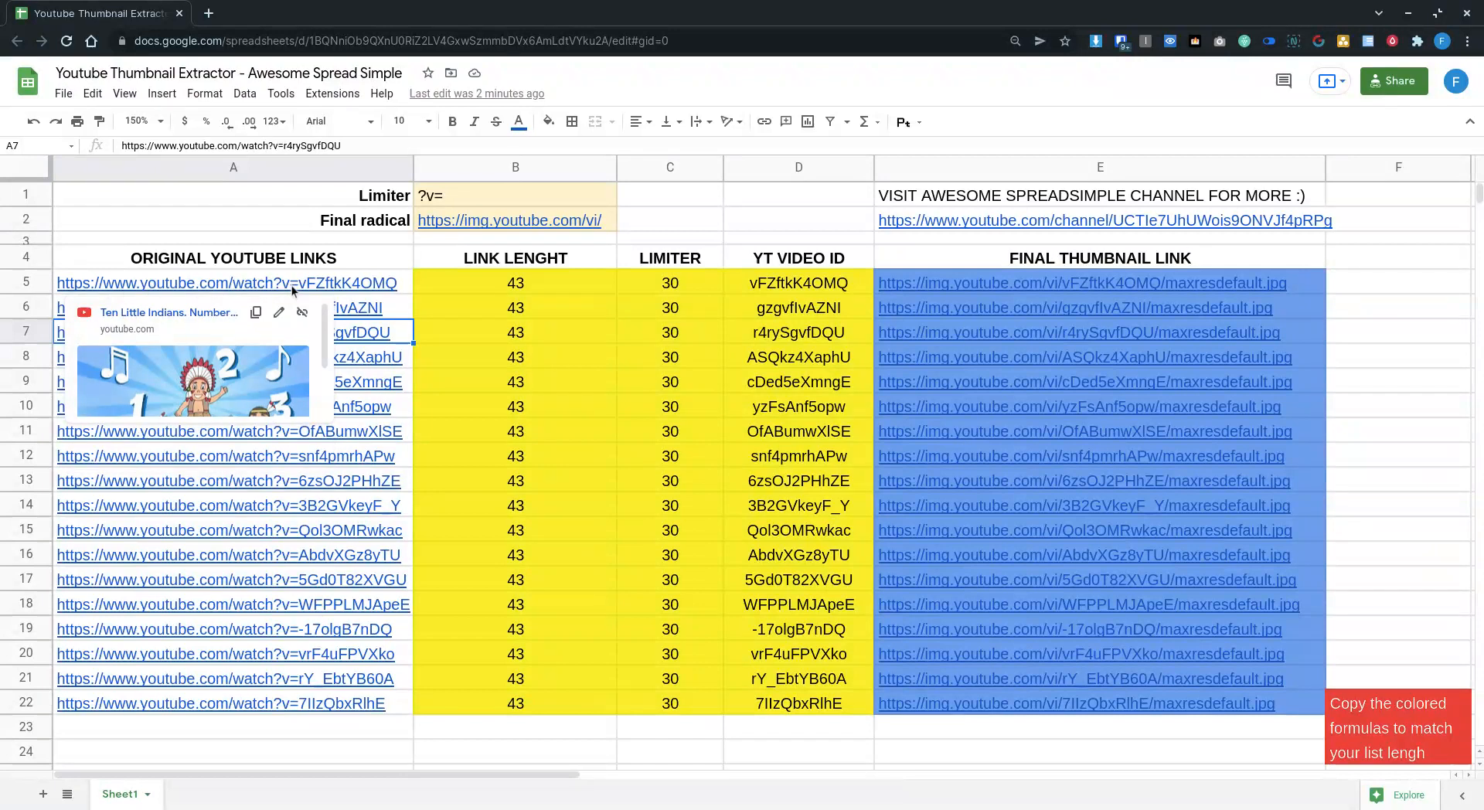
{"action": "mouse_move", "coordinate": [394, 289]}
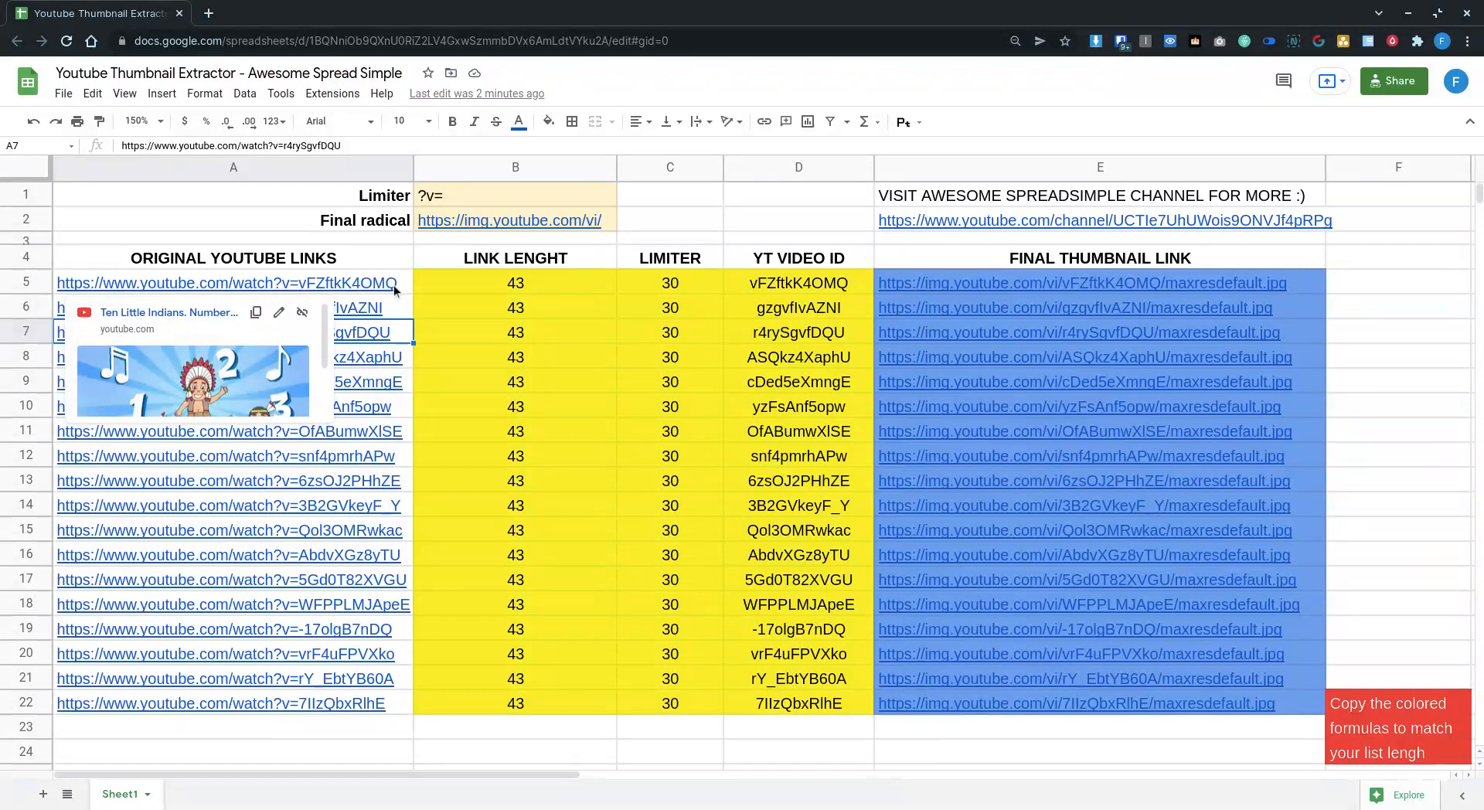
{"action": "left_click", "coordinate": [516, 282]}
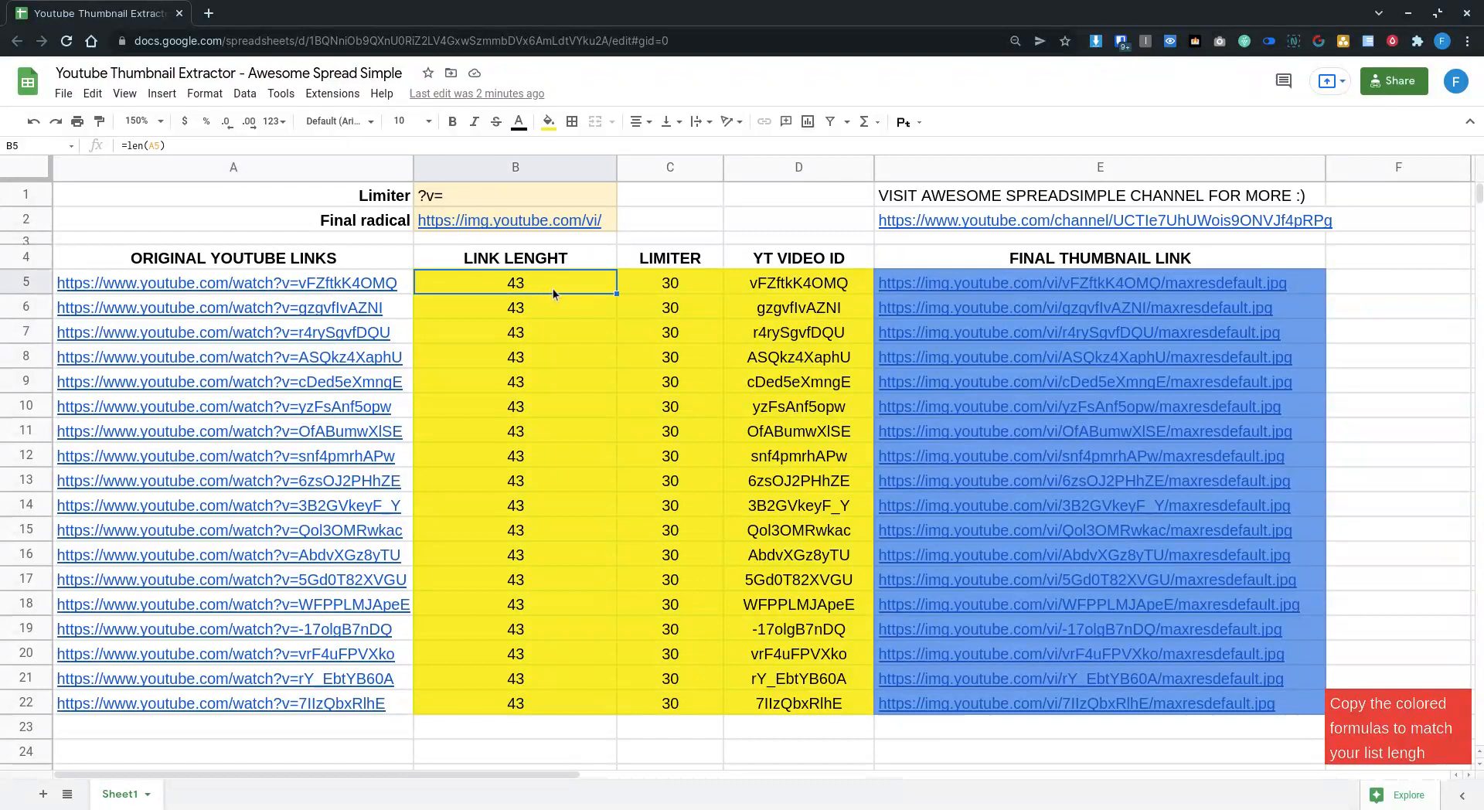
{"action": "mouse_move", "coordinate": [615, 285]}
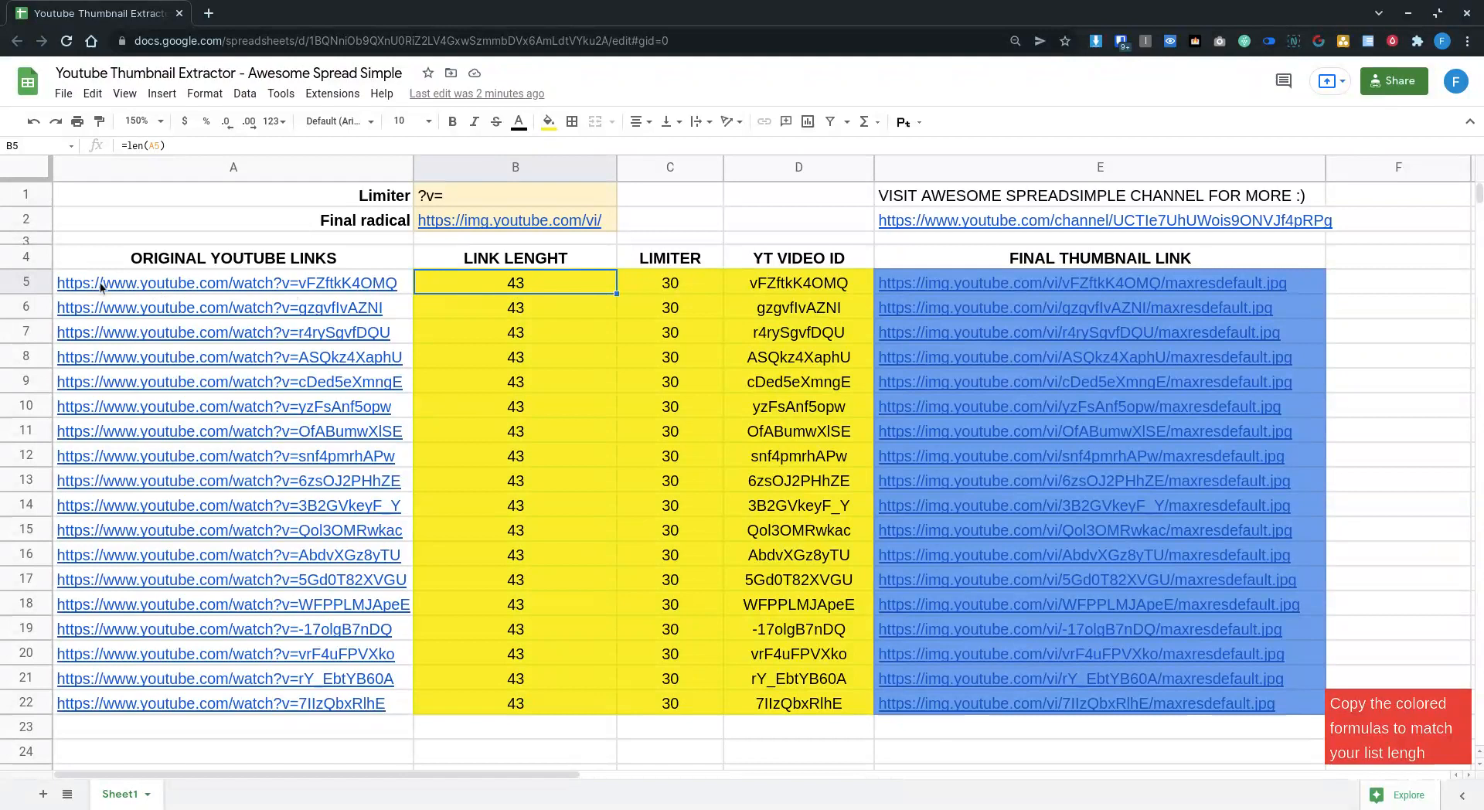
{"action": "left_click", "coordinate": [671, 283]}
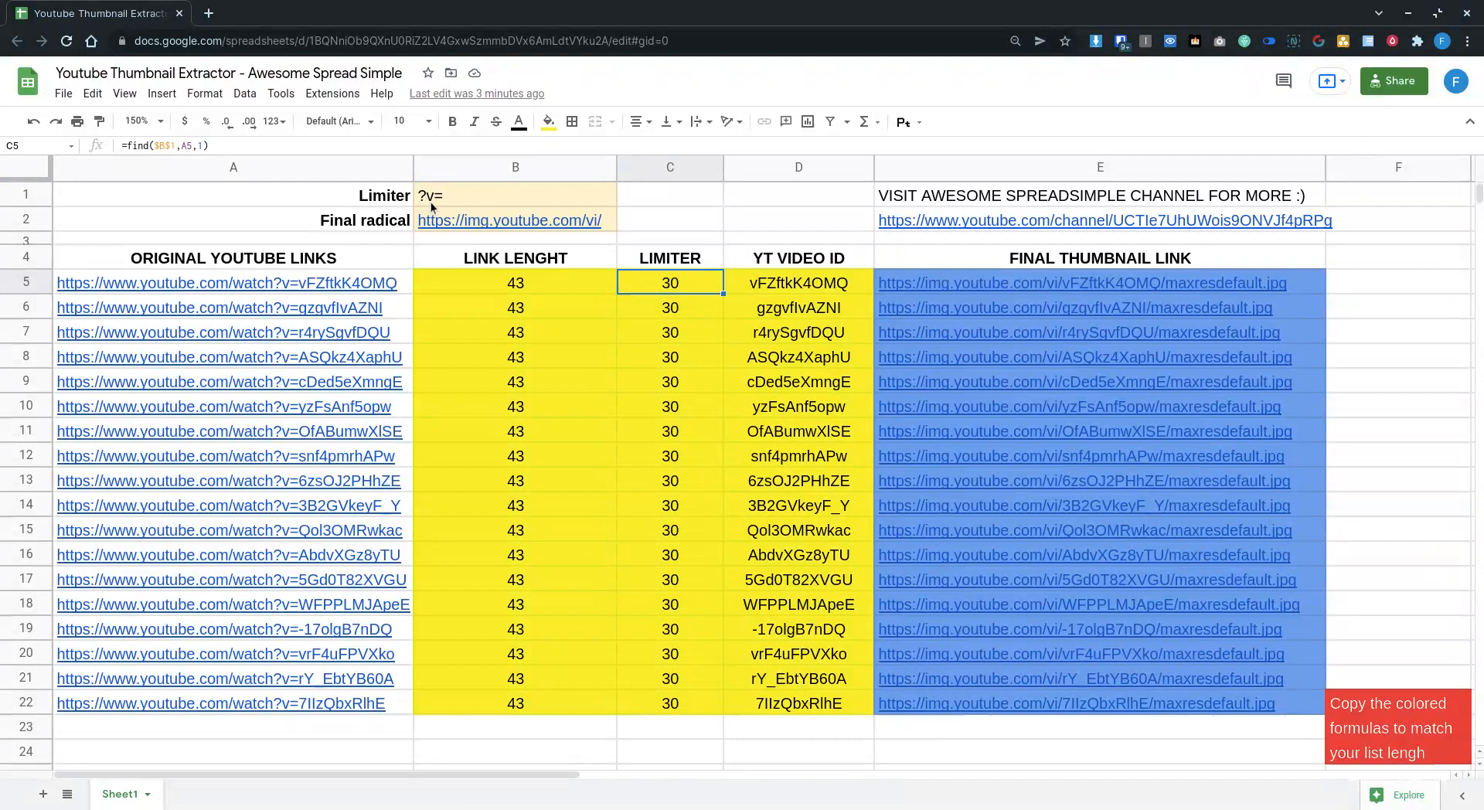
Step: Expose the first YT VIDEO ID formula =right(A5,(B5-C5)-2) for editing
{"action": "left_click", "coordinate": [797, 283]}
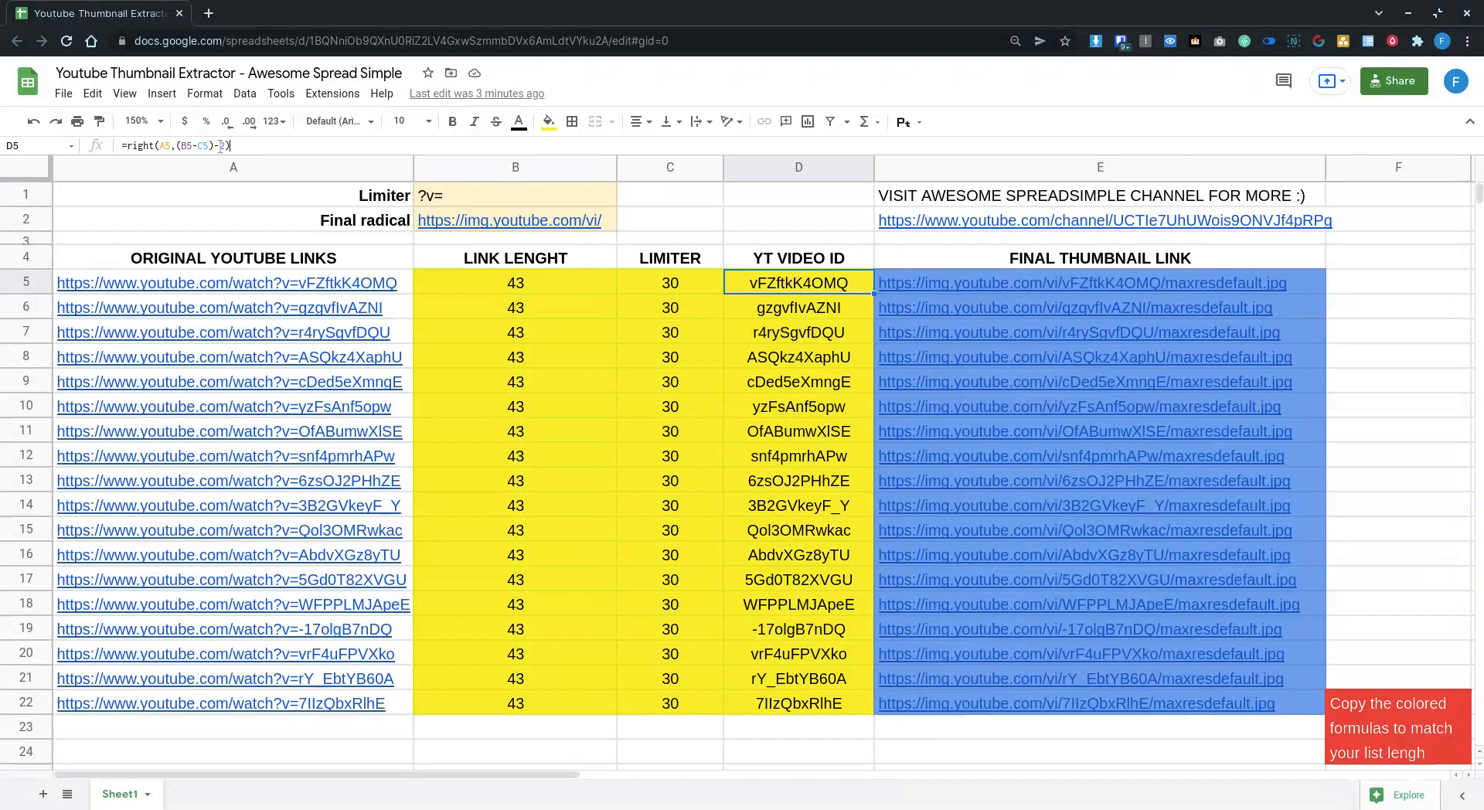
{"action": "double_click", "coordinate": [798, 281]}
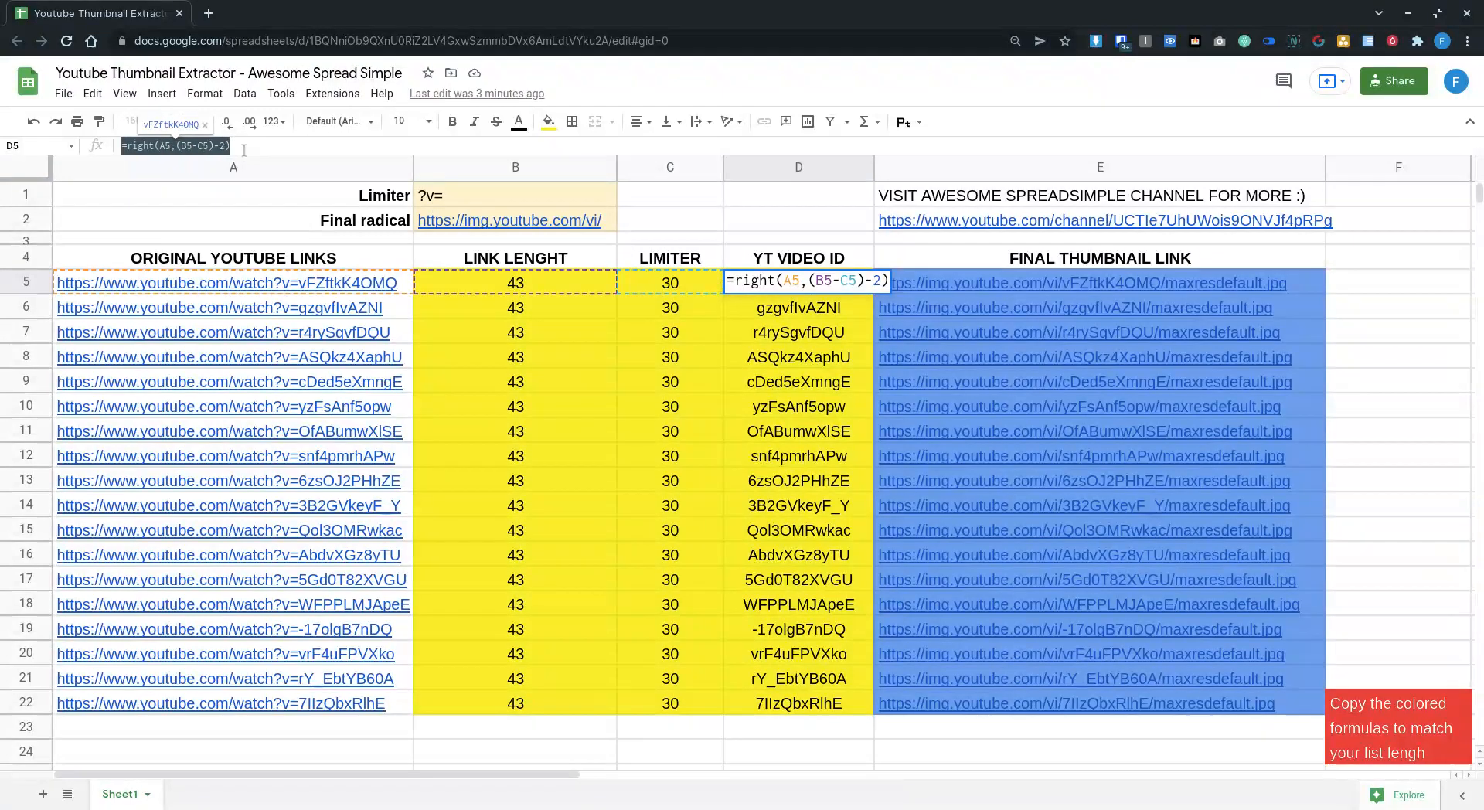
{"action": "mouse_move", "coordinate": [764, 332]}
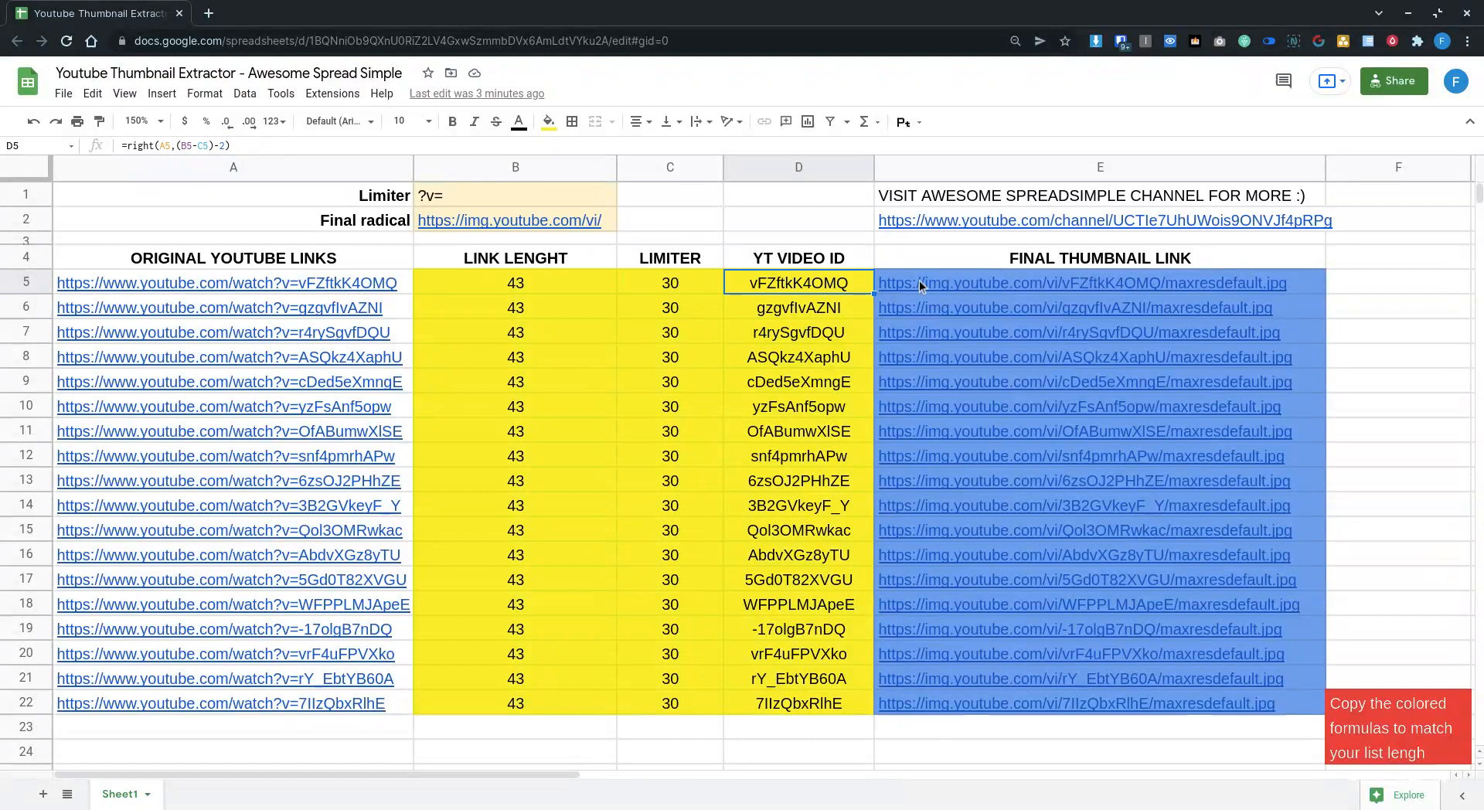
{"action": "mouse_move", "coordinate": [1369, 289]}
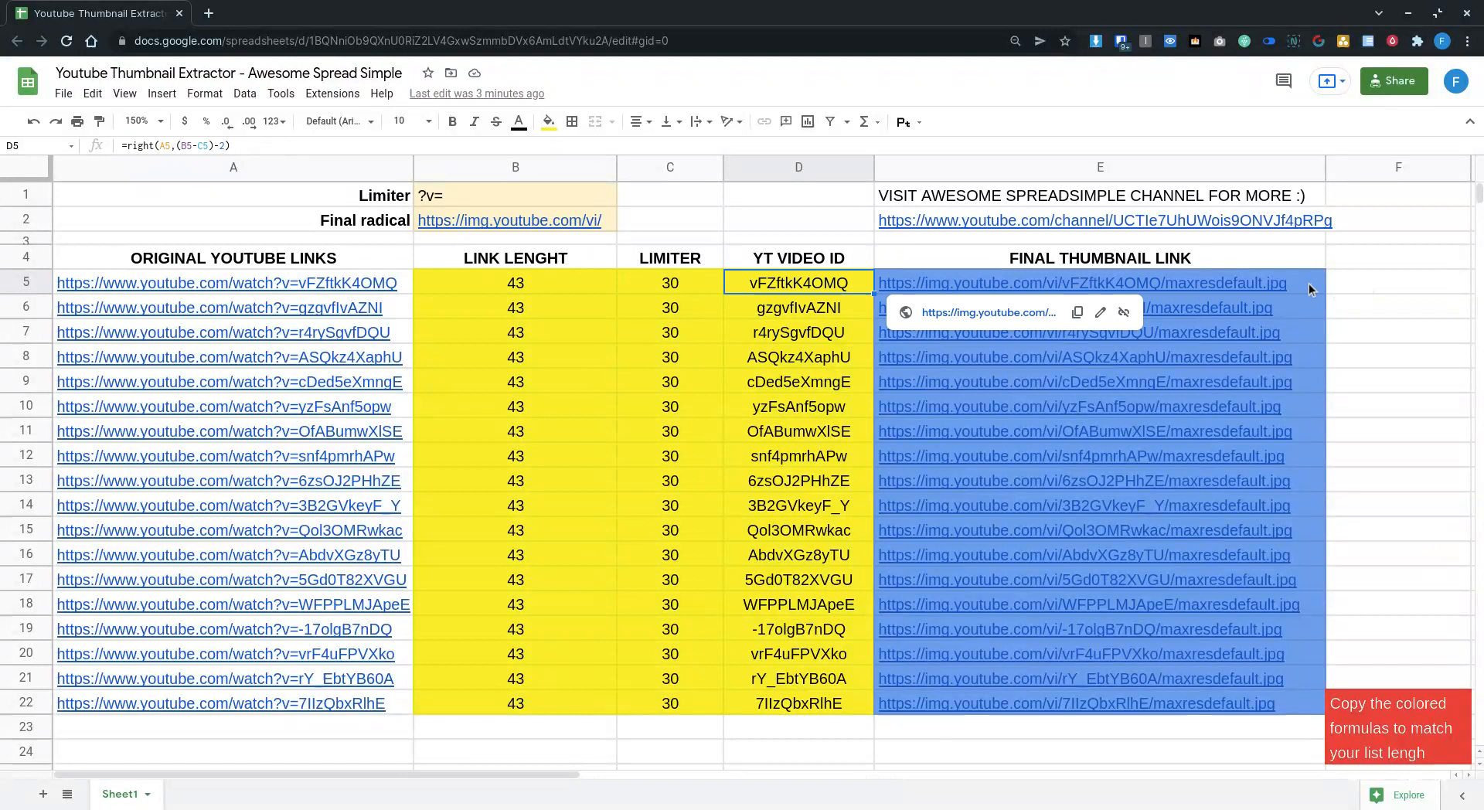
{"action": "mouse_move", "coordinate": [1344, 283]}
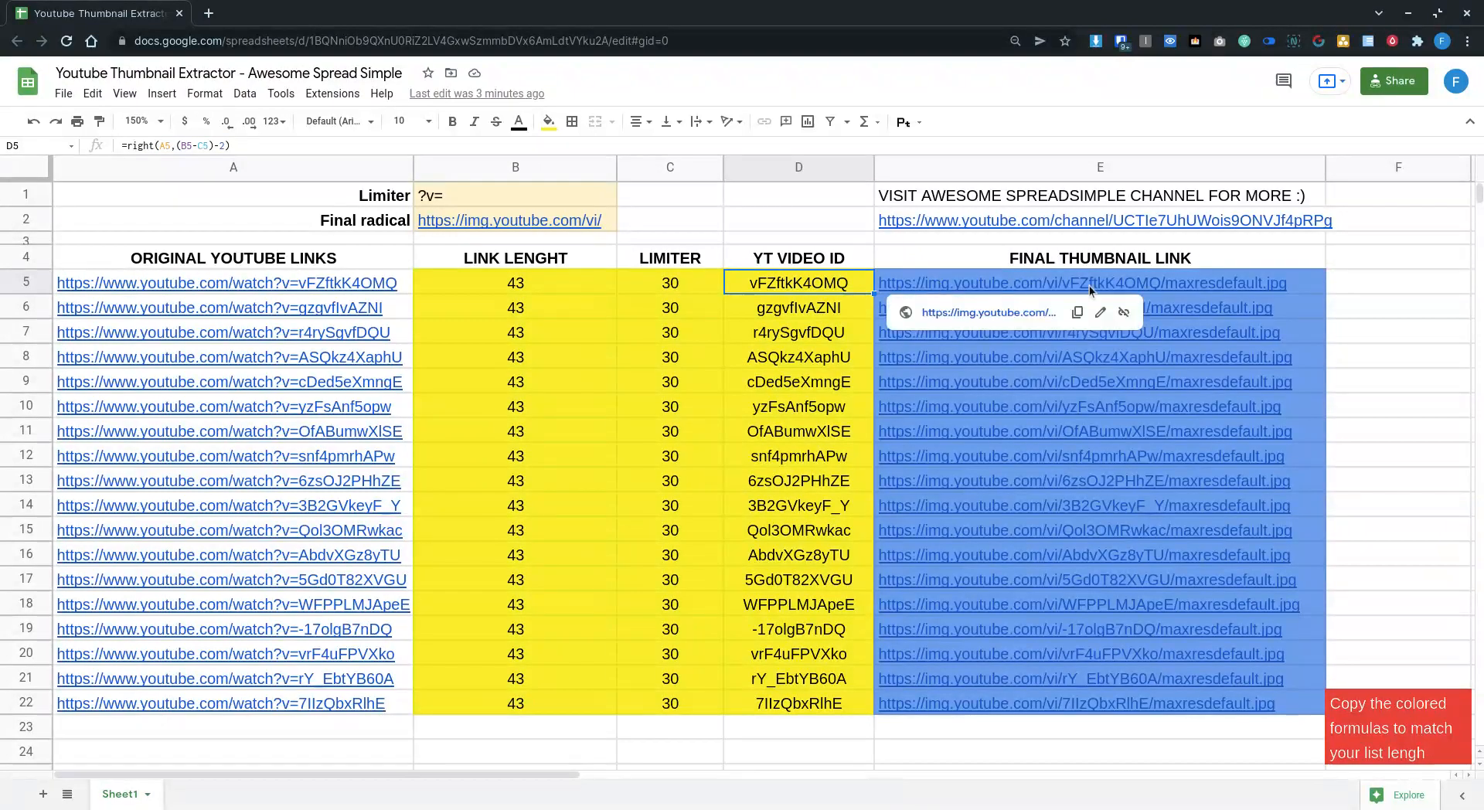
{"action": "mouse_move", "coordinate": [858, 282]}
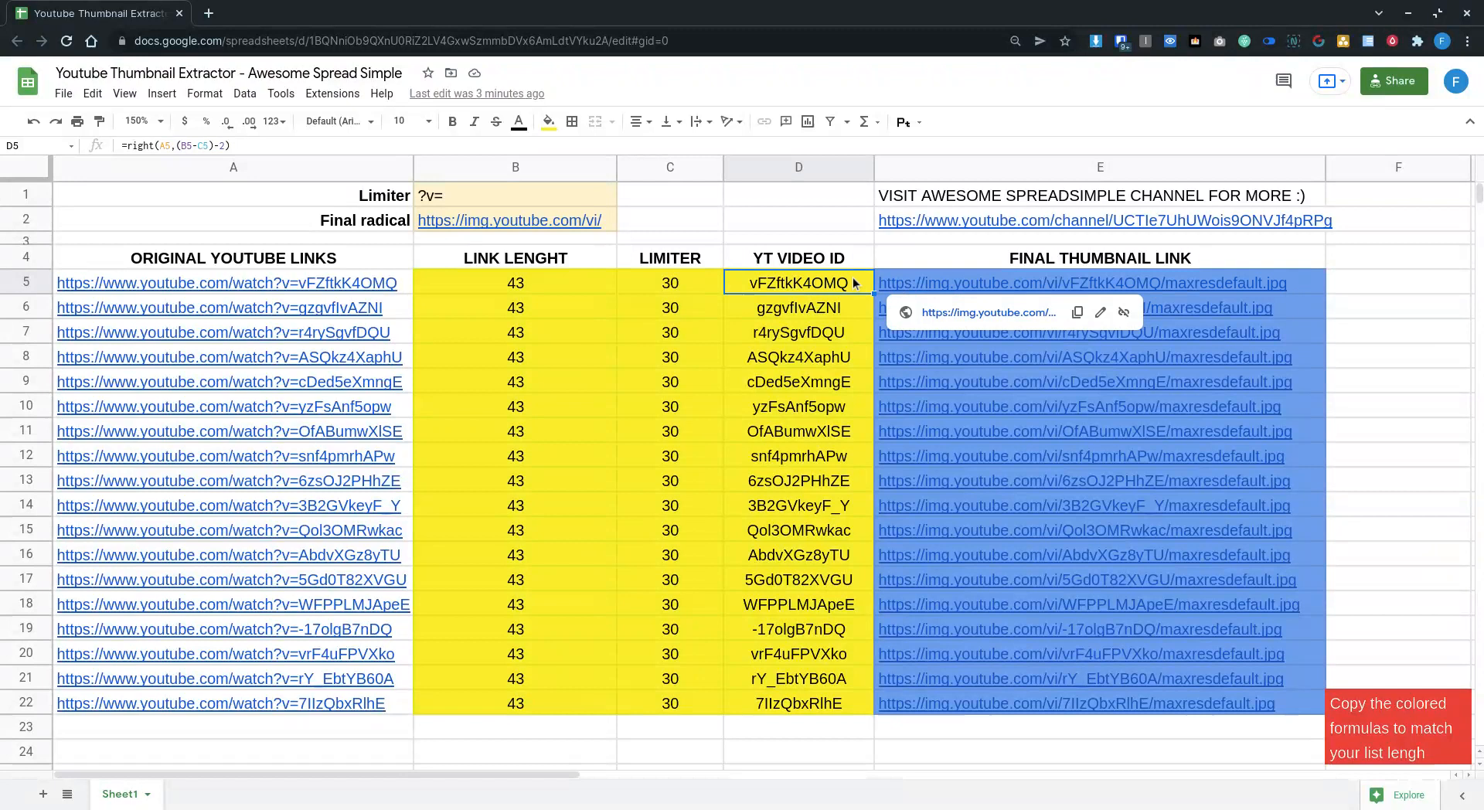
{"action": "mouse_move", "coordinate": [952, 290]}
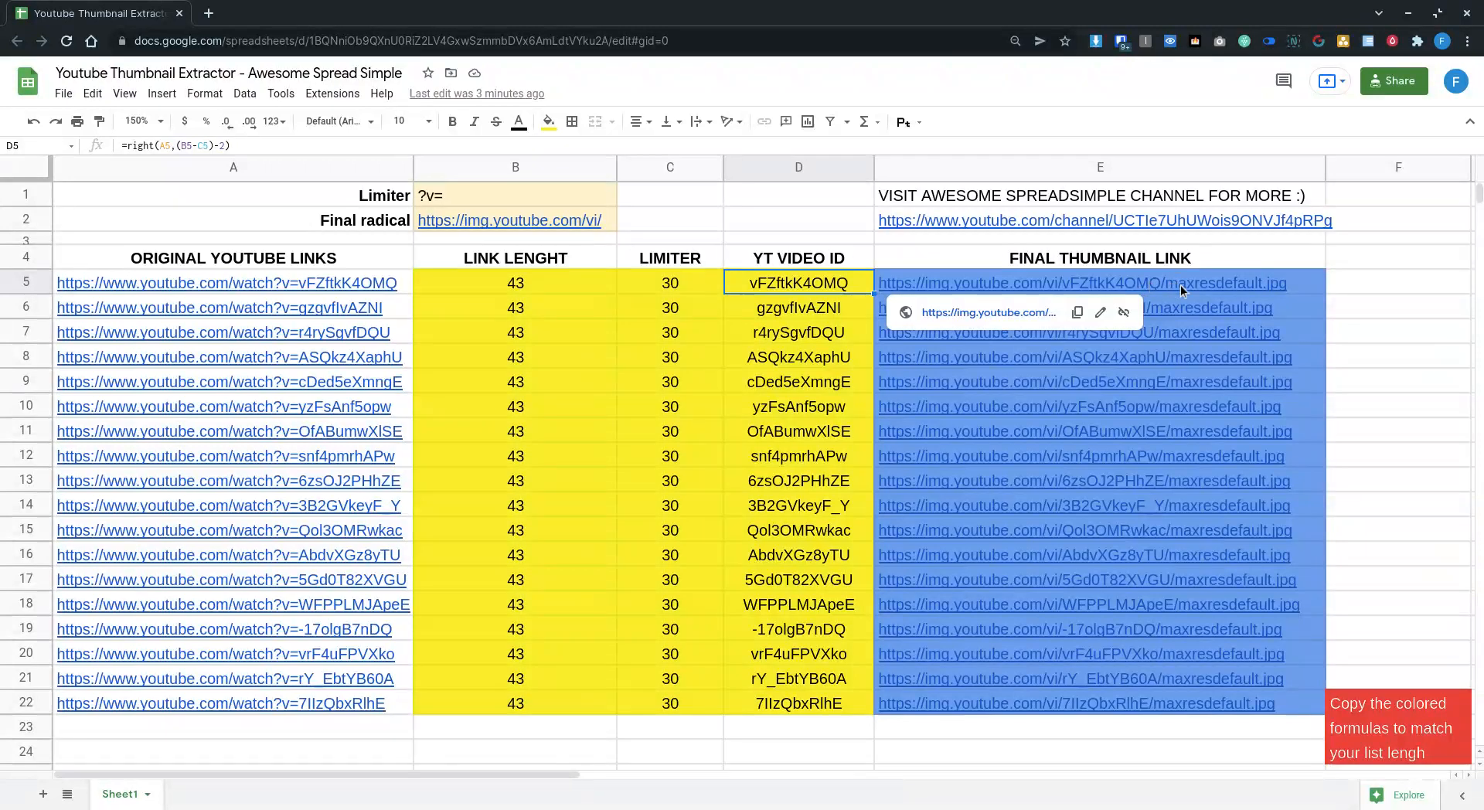
{"action": "mouse_move", "coordinate": [1317, 290]}
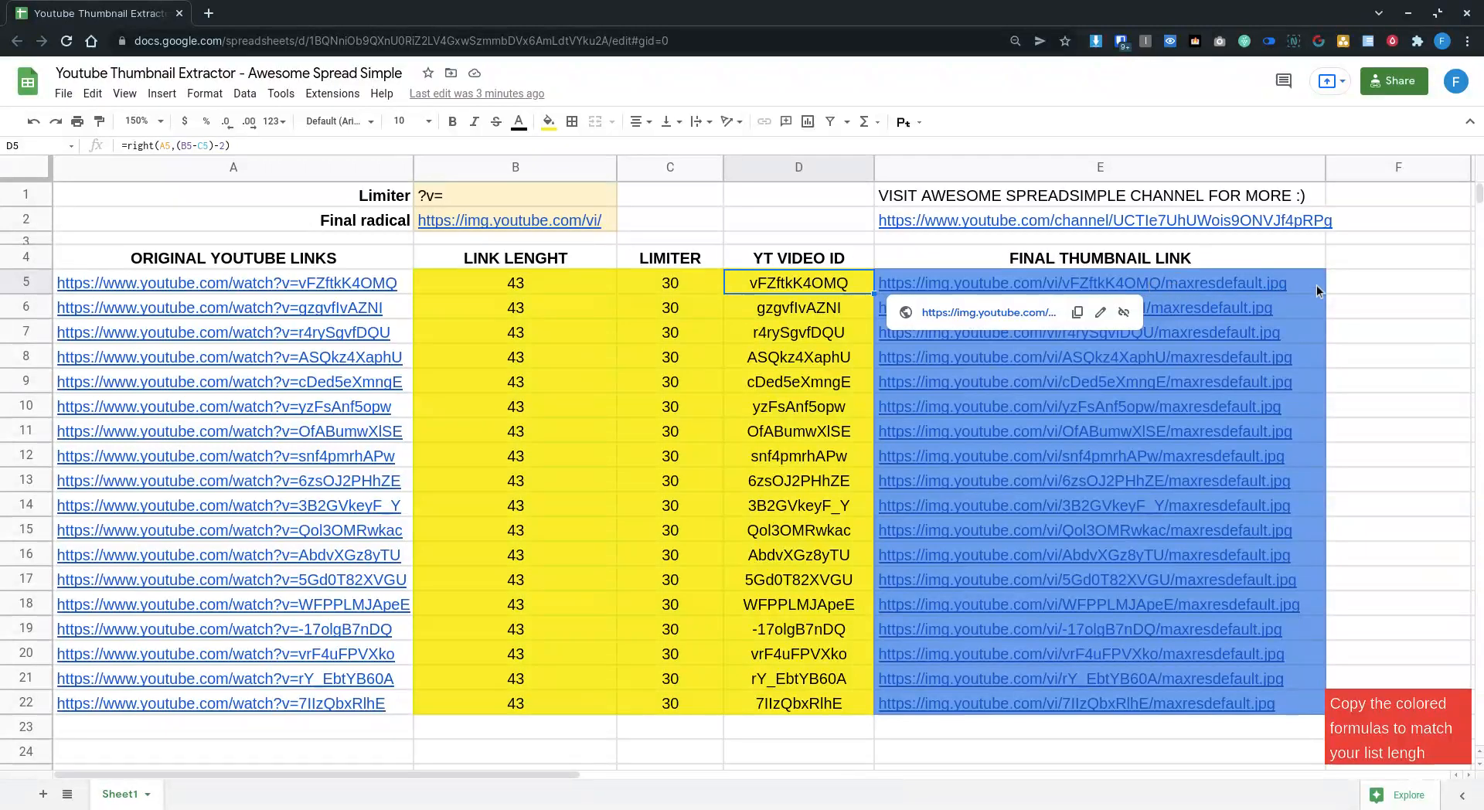
{"action": "left_click", "coordinate": [1397, 282]}
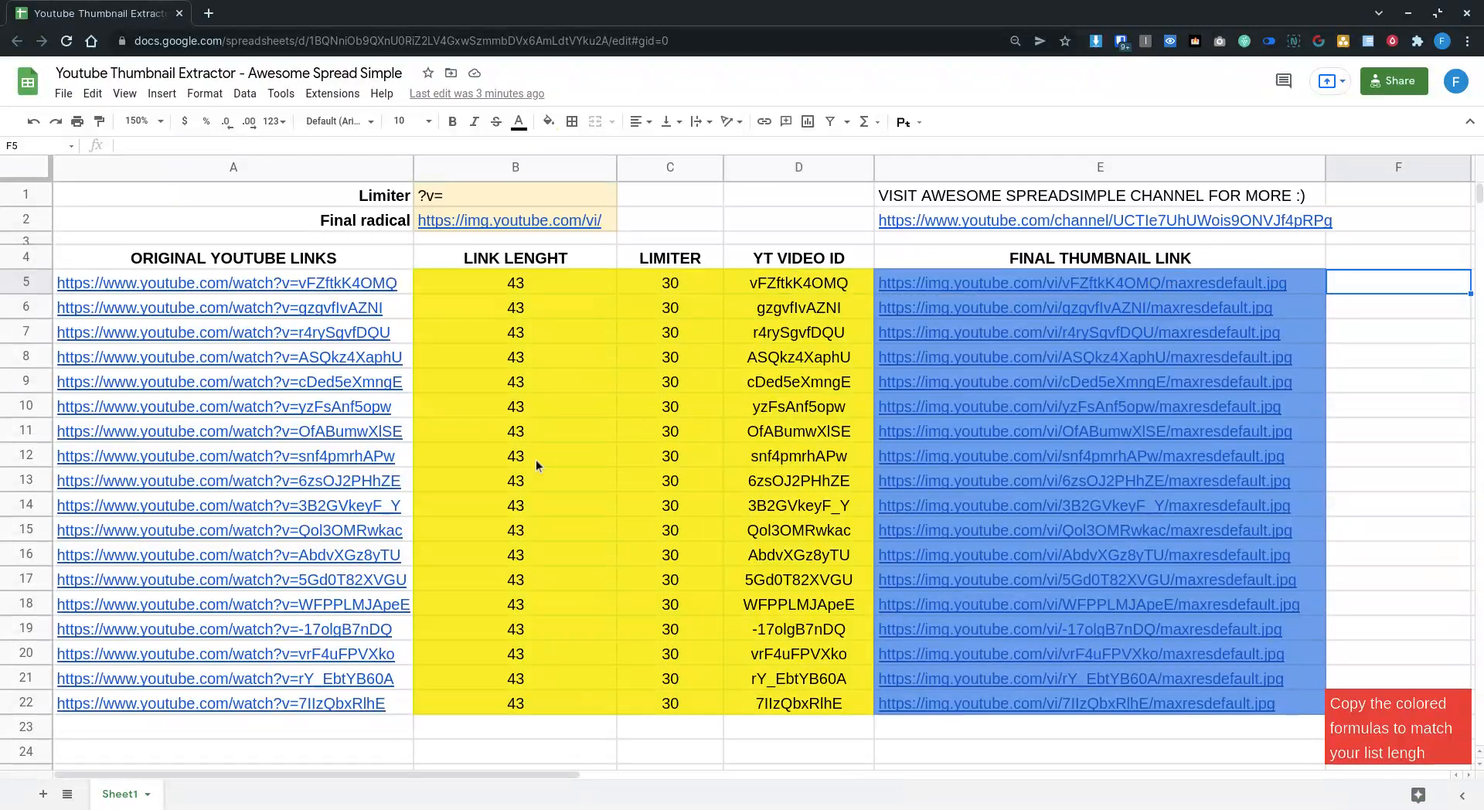
{"action": "mouse_move", "coordinate": [549, 456]}
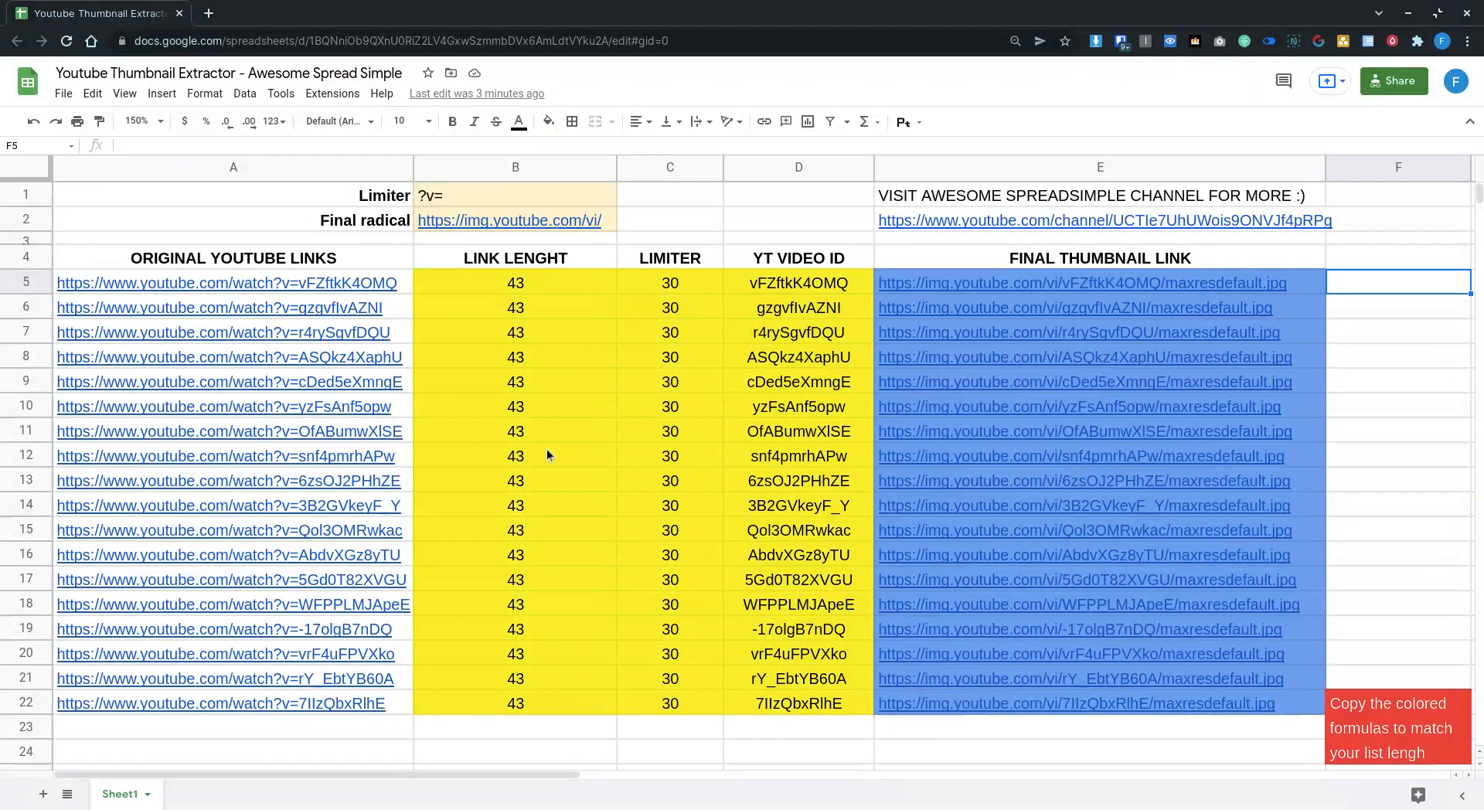
Step: View the first generated maxresdefault.jpg thumbnail, the London Bridge image, on its own page
{"action": "left_click", "coordinate": [1082, 282]}
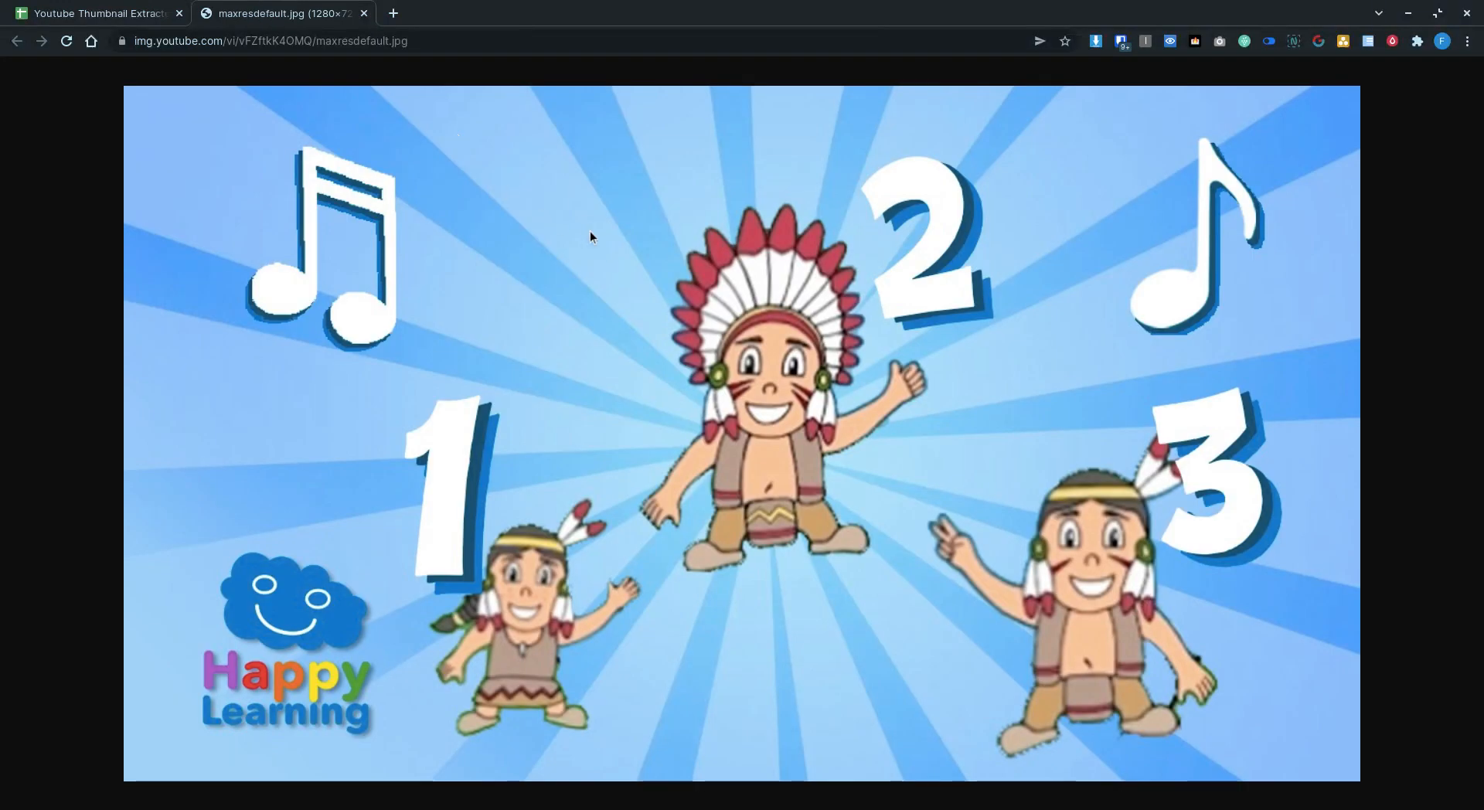
{"action": "left_click", "coordinate": [93, 12]}
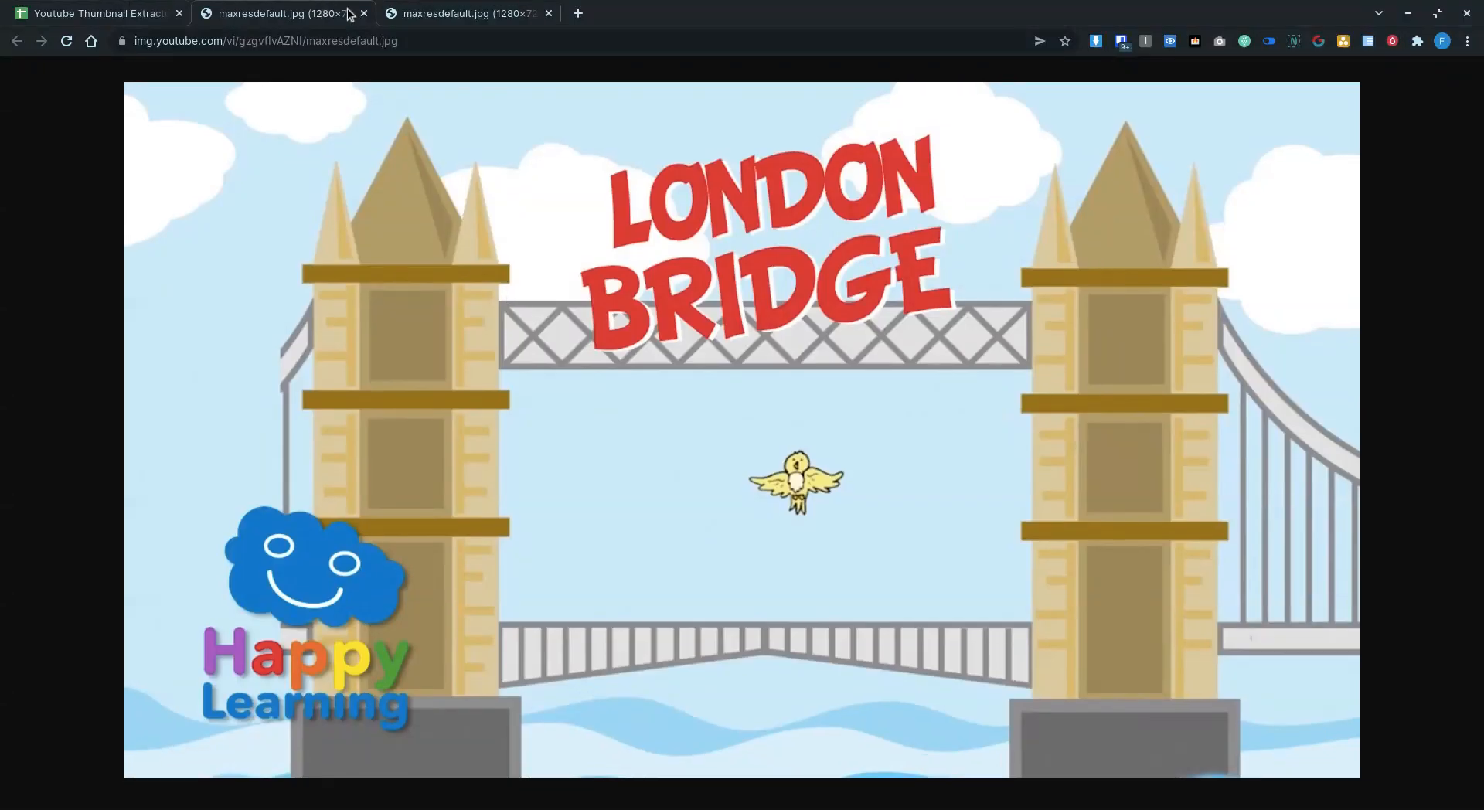
{"action": "mouse_move", "coordinate": [285, 13]}
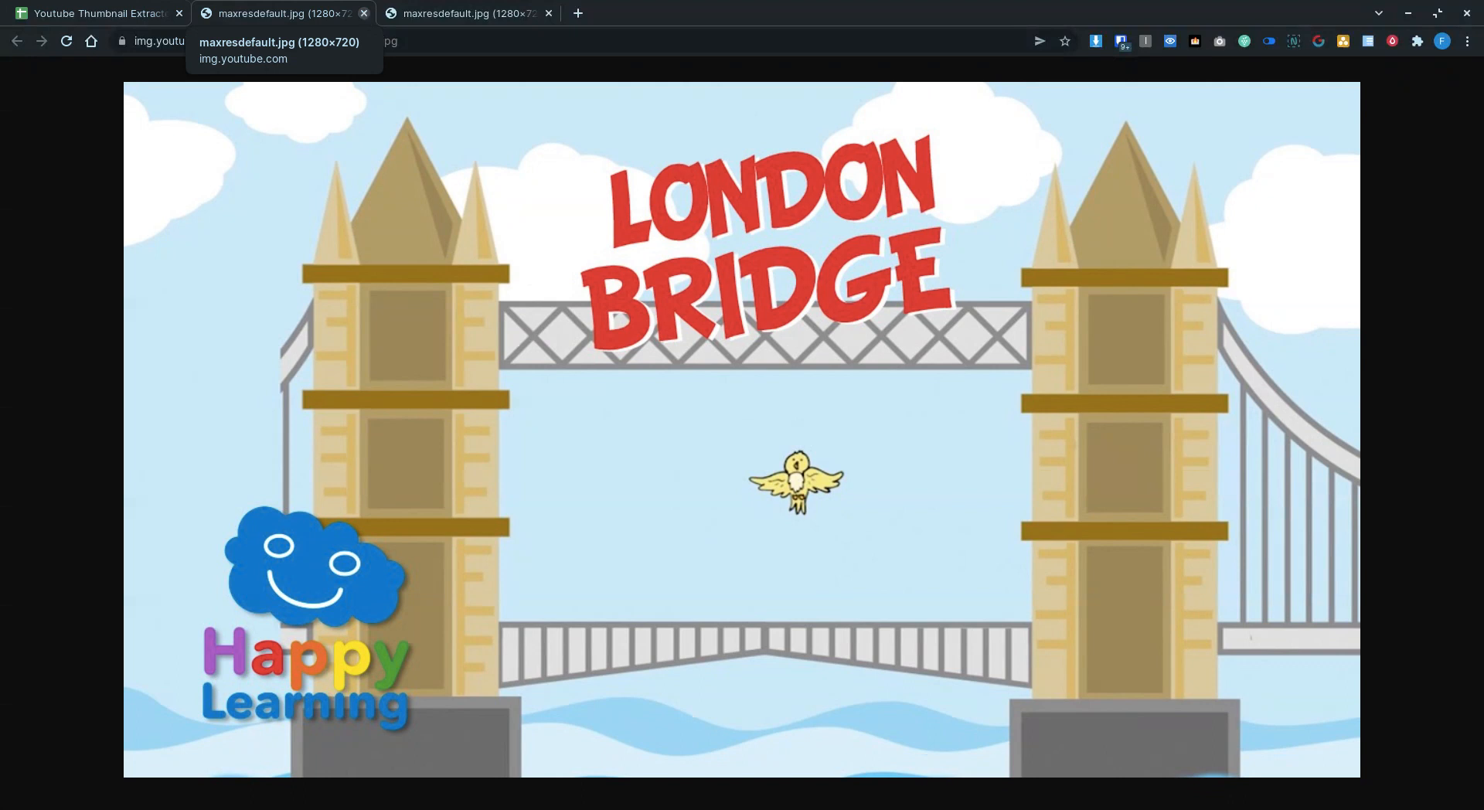
Step: Return to the extractor sheet and check the row 5 thumbnail-link, link-length and =find limiter formulas
{"action": "left_click", "coordinate": [99, 13]}
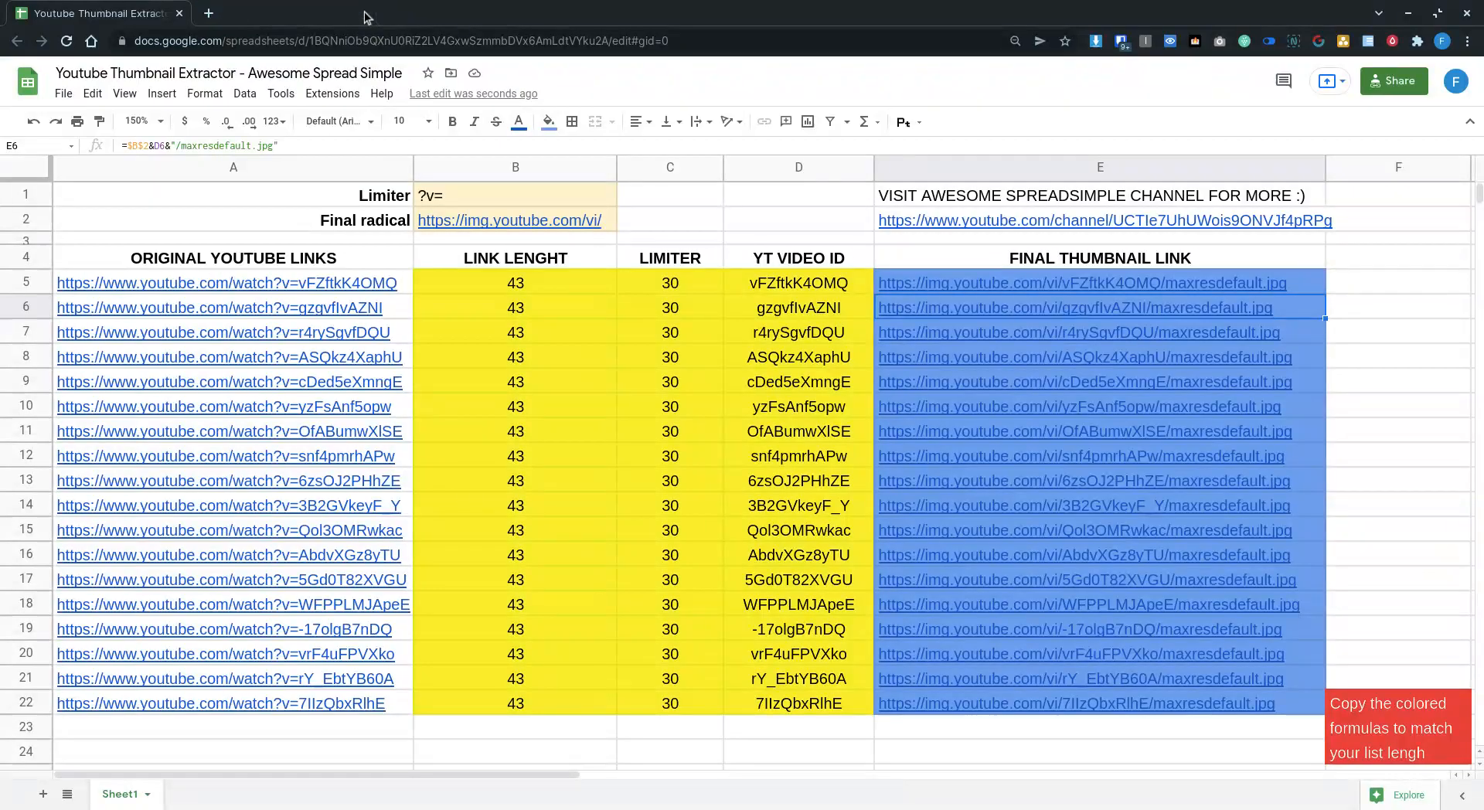
{"action": "left_click", "coordinate": [1128, 283]}
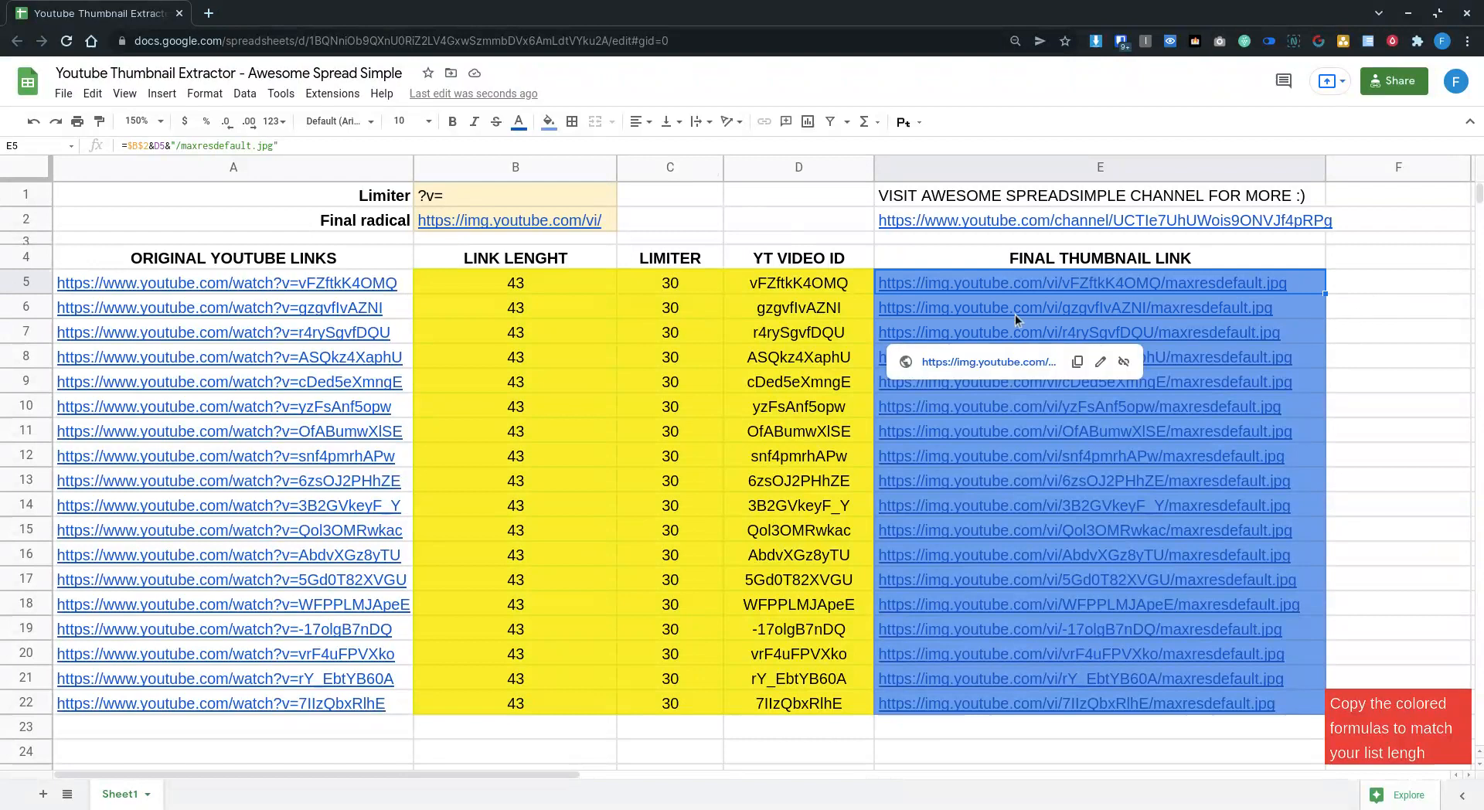
{"action": "mouse_move", "coordinate": [1352, 292]}
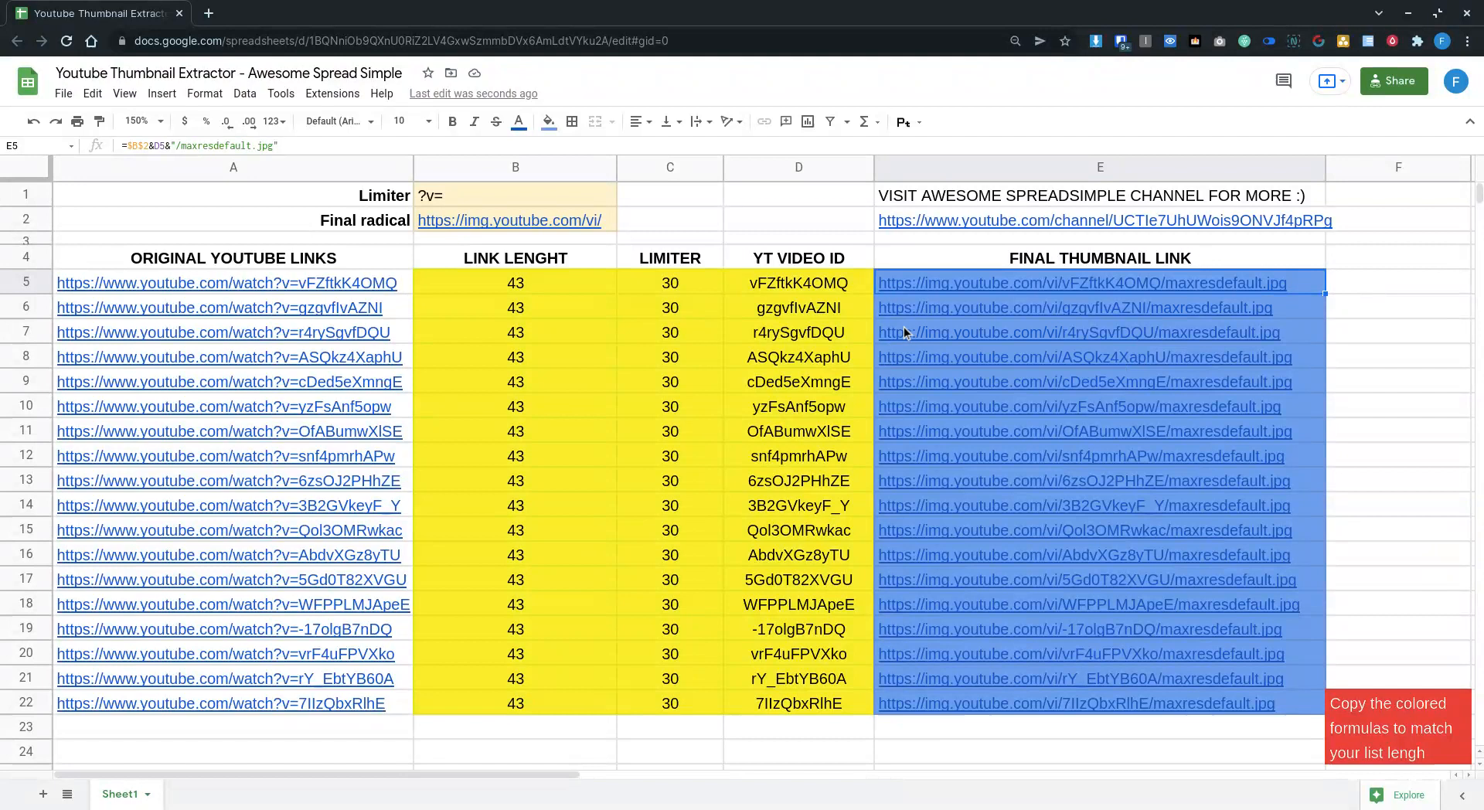
{"action": "mouse_move", "coordinate": [804, 344]}
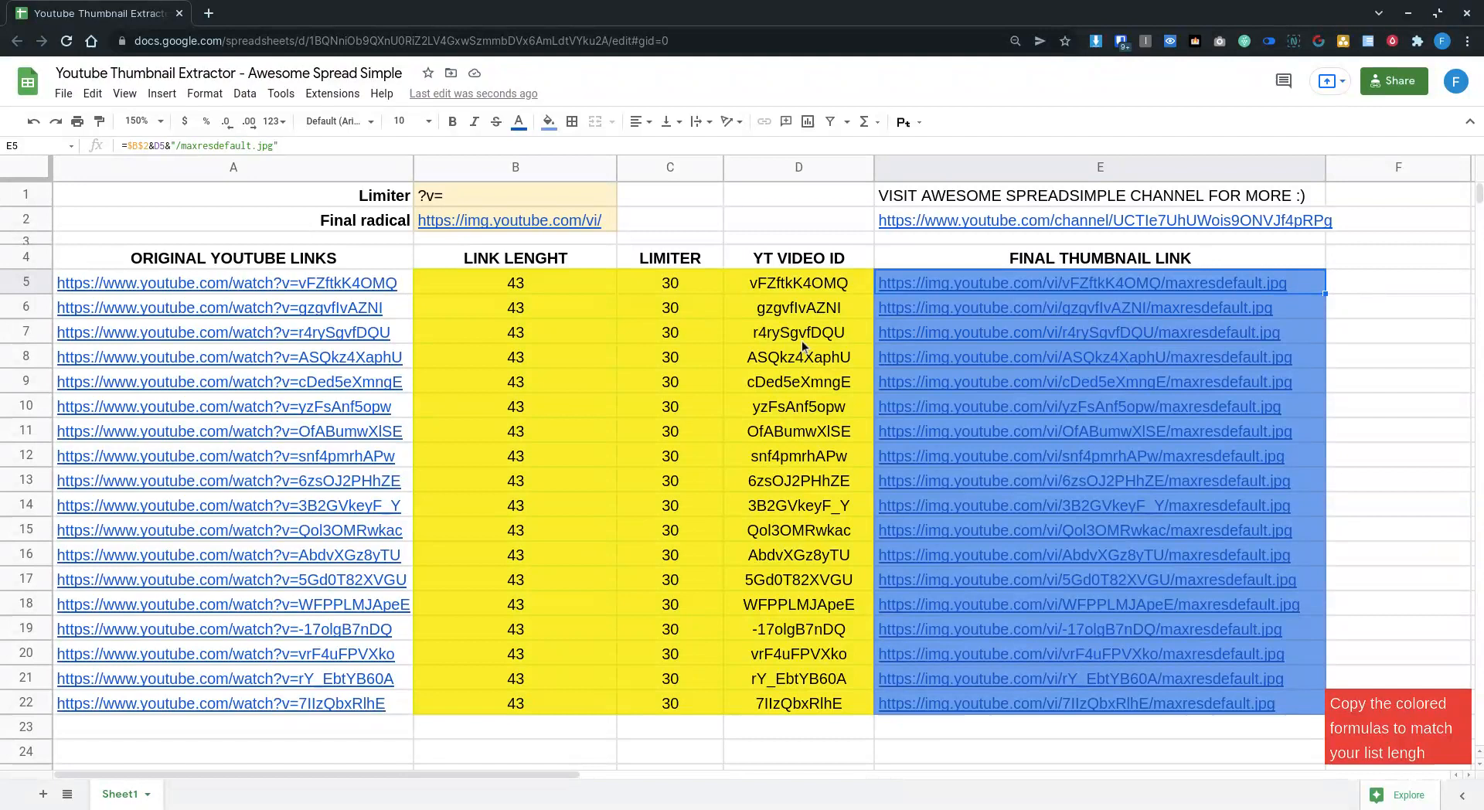
{"action": "mouse_move", "coordinate": [529, 287]}
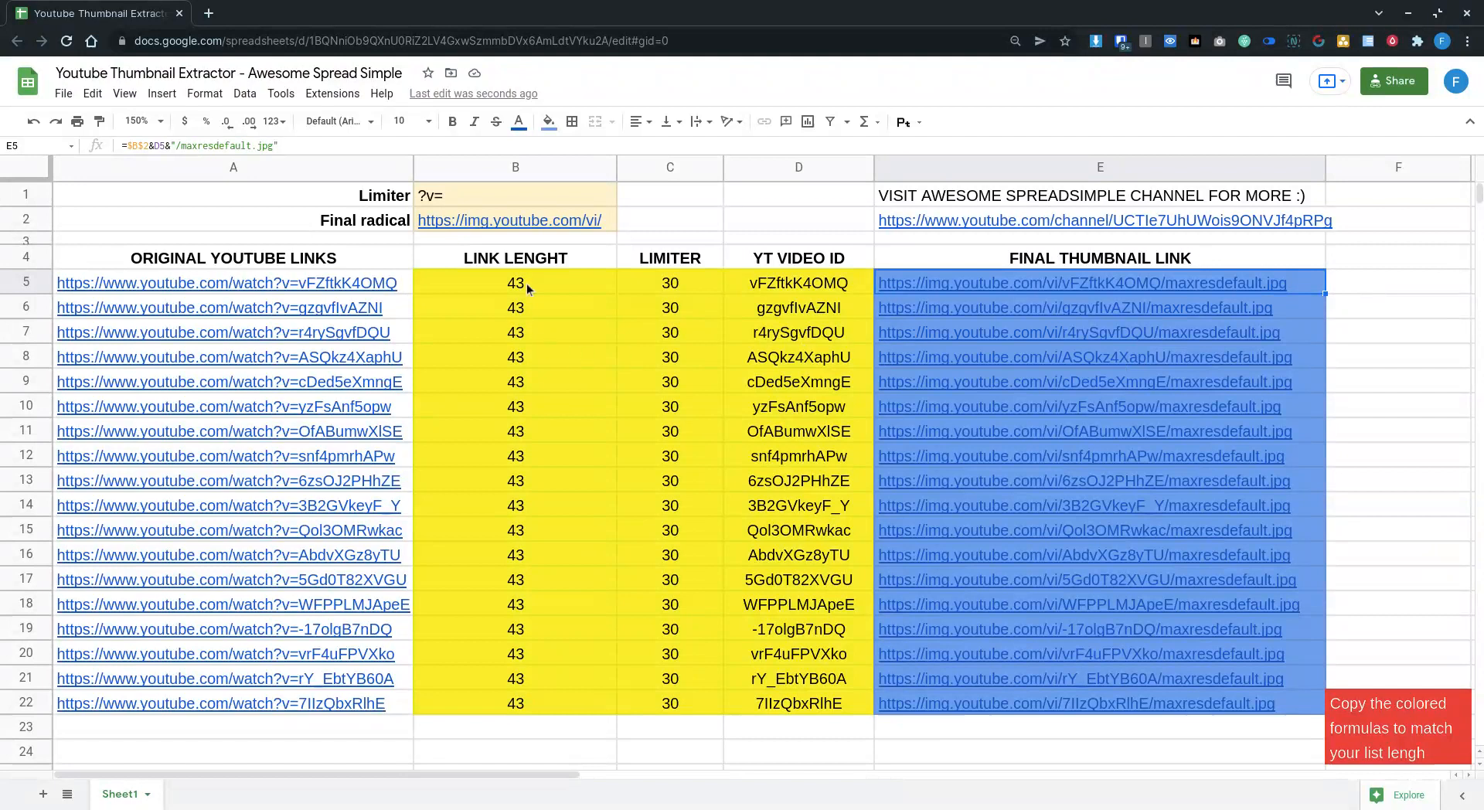
{"action": "mouse_move", "coordinate": [531, 295]}
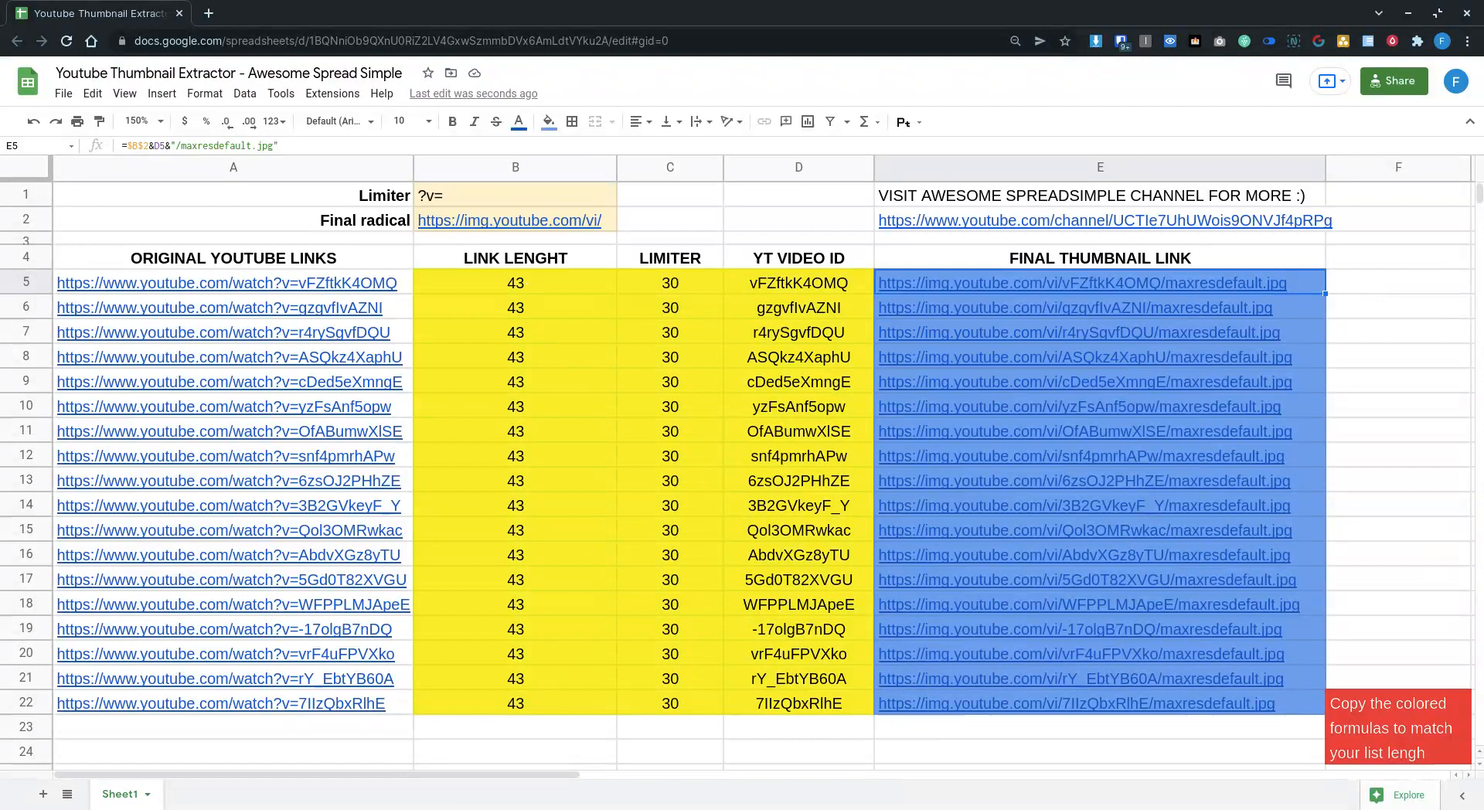
{"action": "left_click", "coordinate": [515, 283]}
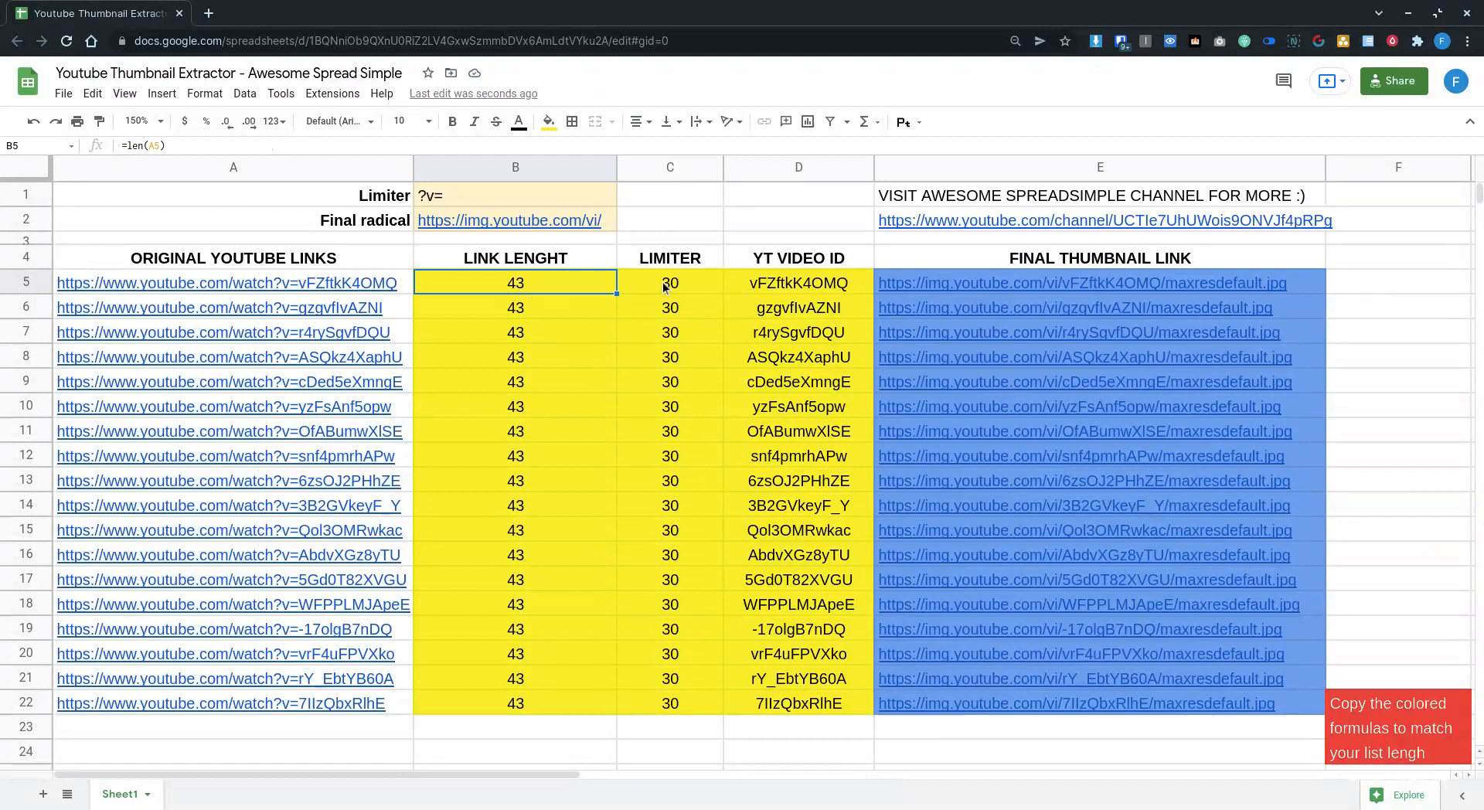
{"action": "left_click", "coordinate": [670, 283]}
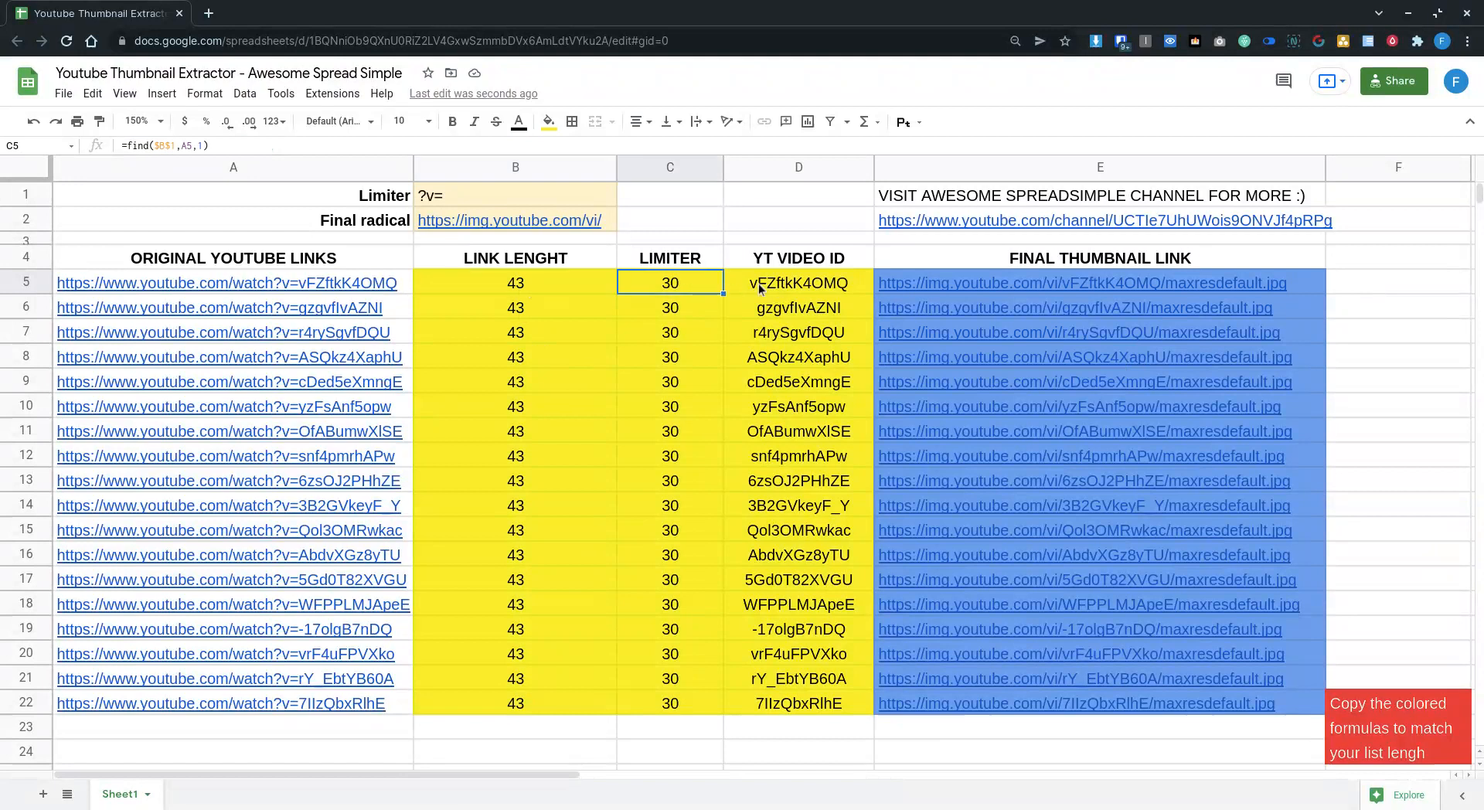
{"action": "mouse_move", "coordinate": [392, 317]}
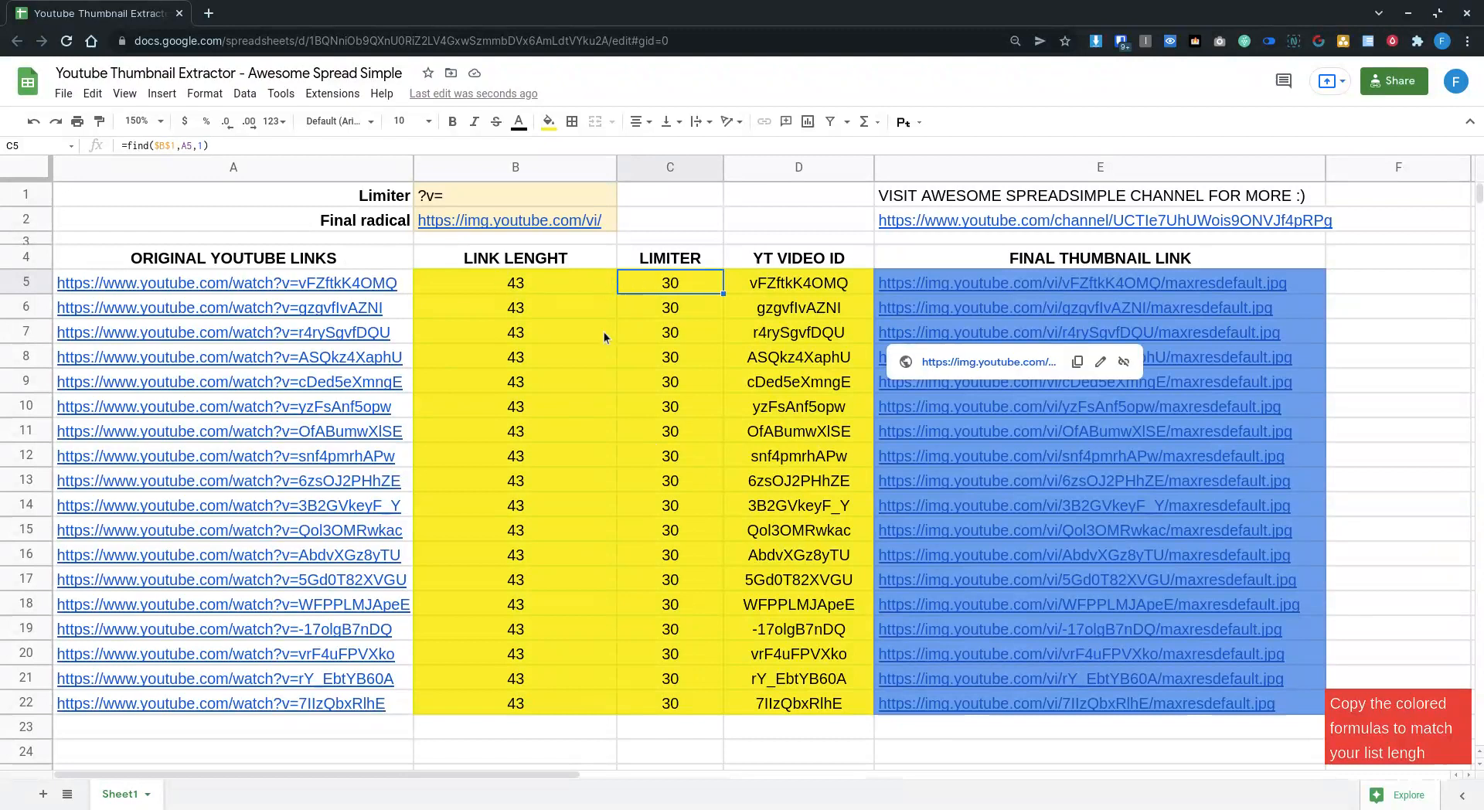
{"action": "mouse_move", "coordinate": [640, 308]}
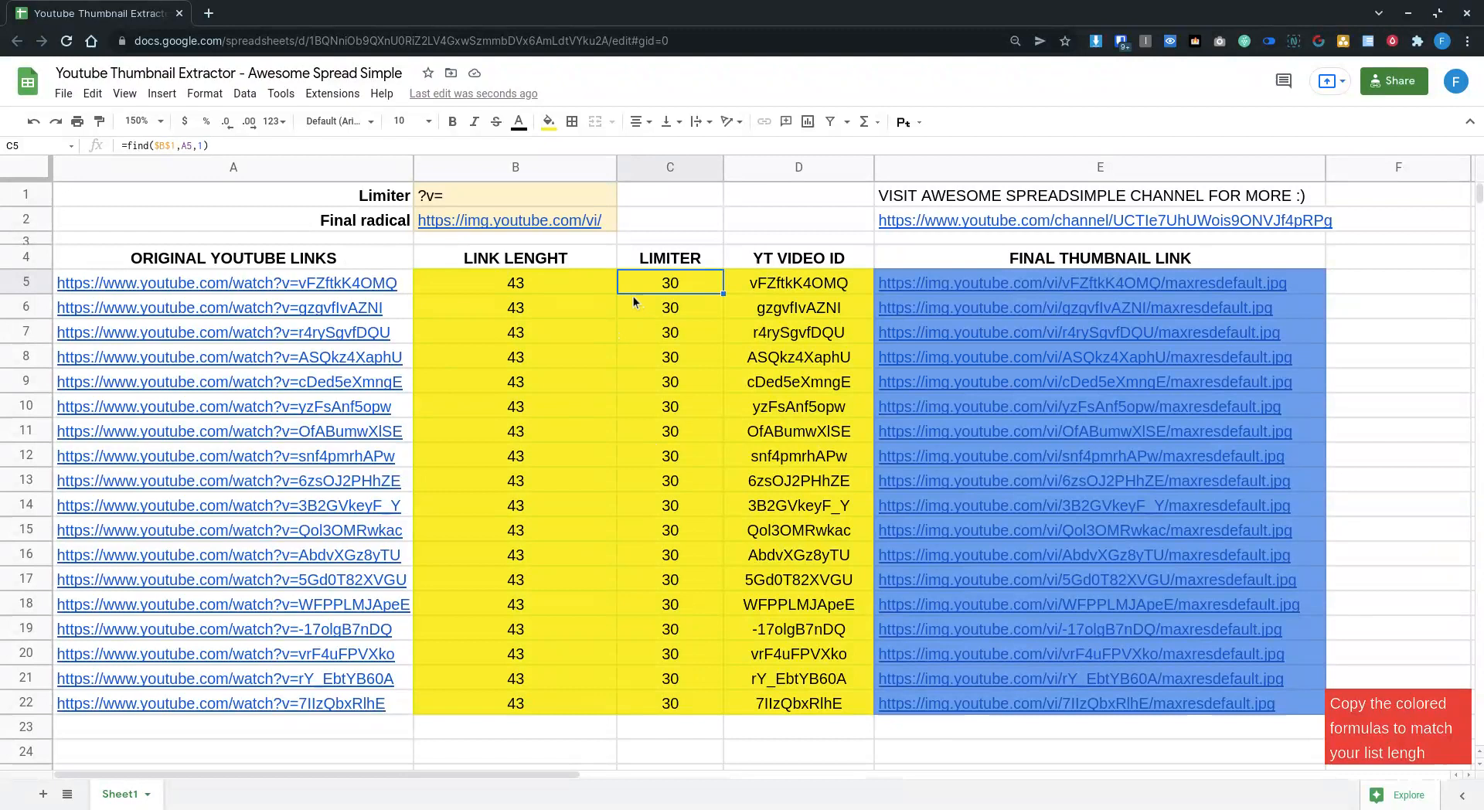
{"action": "mouse_move", "coordinate": [572, 299]}
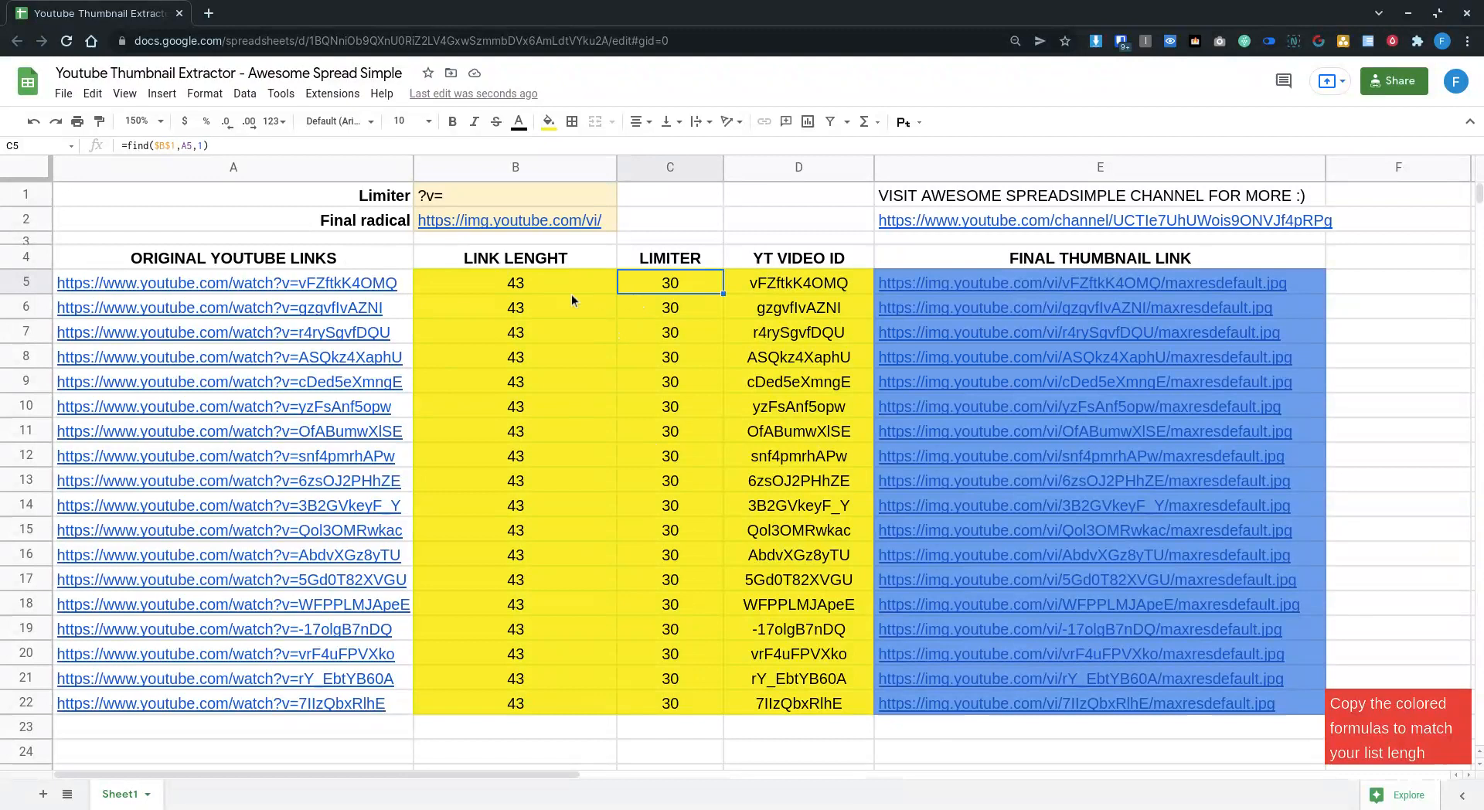
{"action": "mouse_move", "coordinate": [615, 314]}
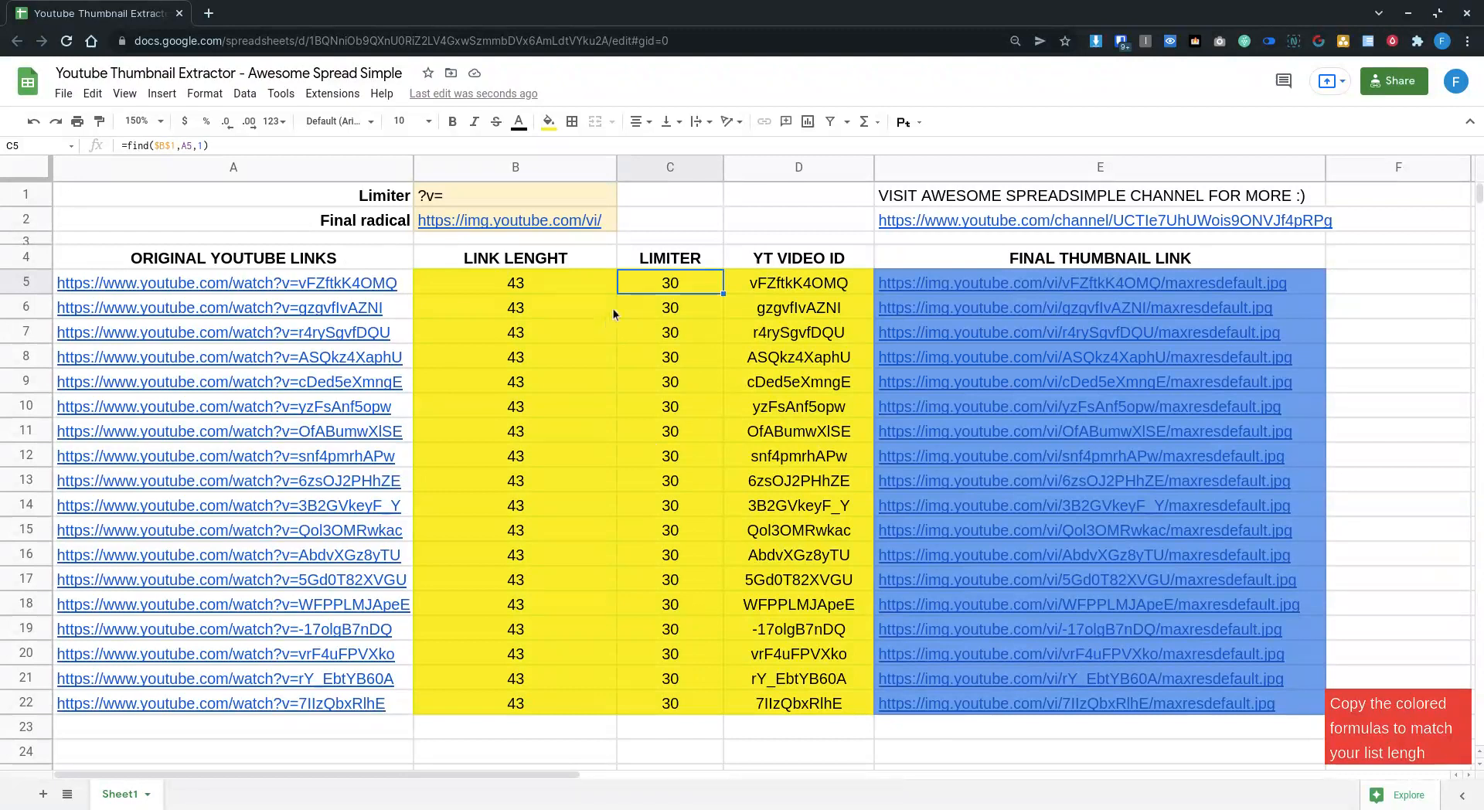